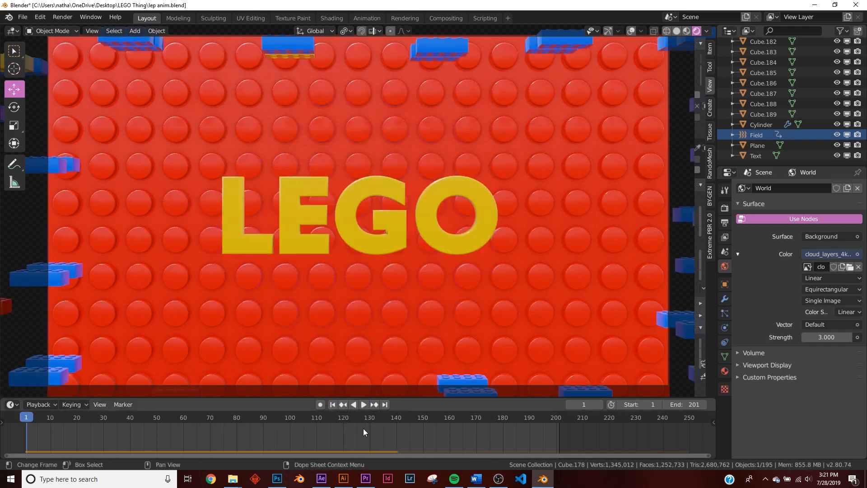
Play back the finished brick explosion animation and stop the preview.
left_click(363, 405)
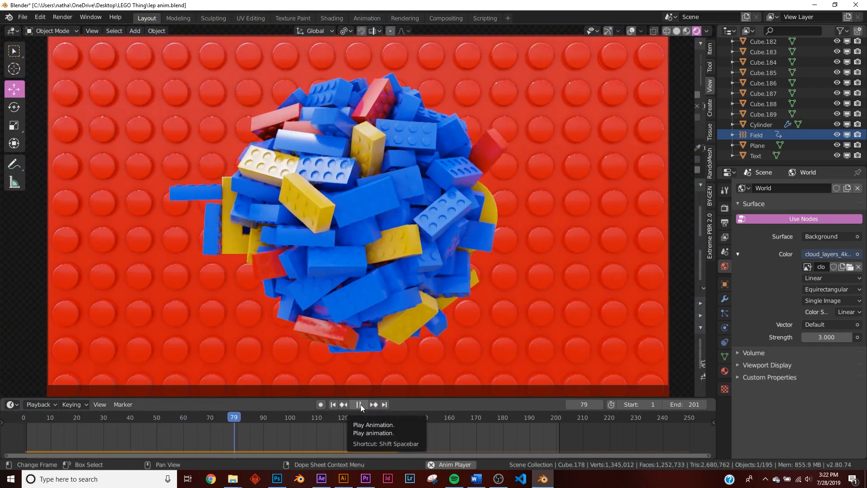
left_click(359, 404)
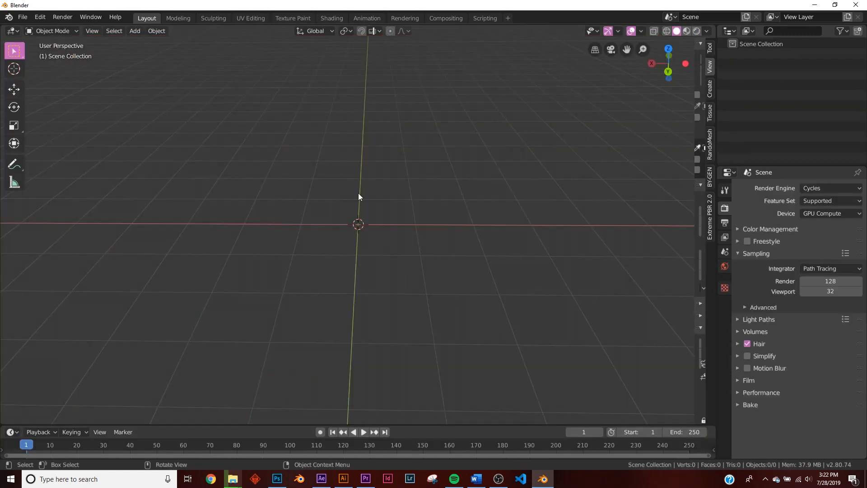
Add a cube and scale it along X and Z into a long rectangular brick body with a Solidify shell.
left_click(135, 30)
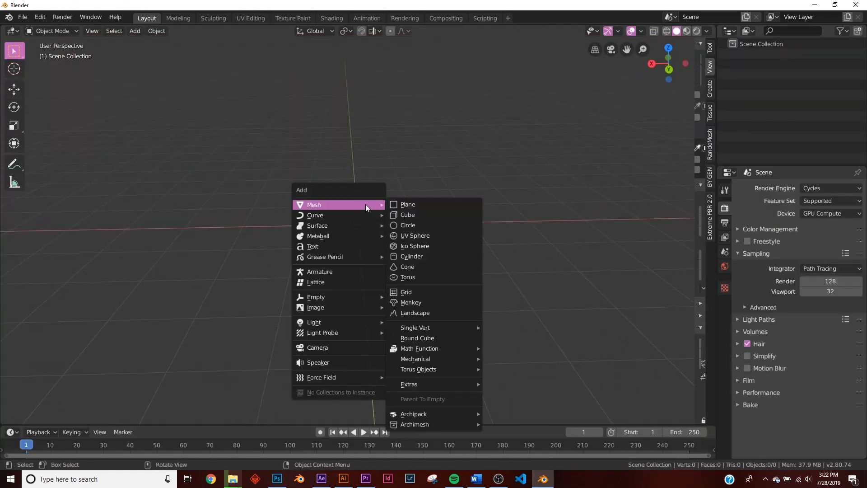
mouse_move(430, 225)
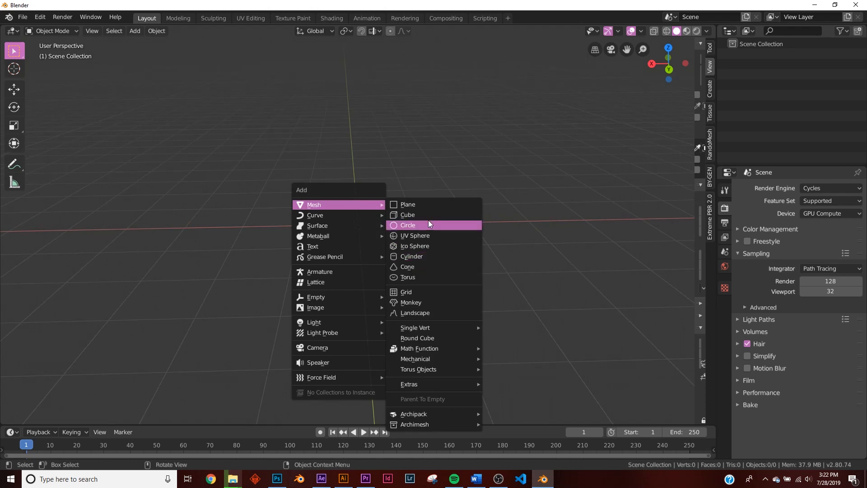
left_click(407, 215)
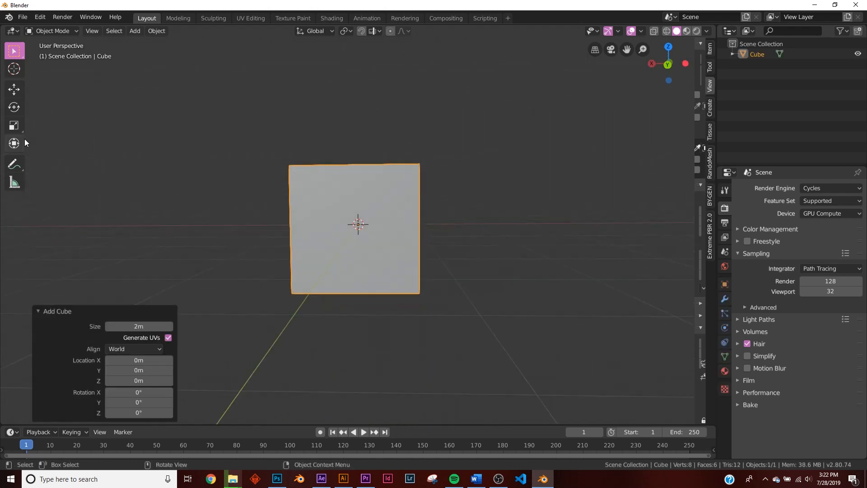
key("s")
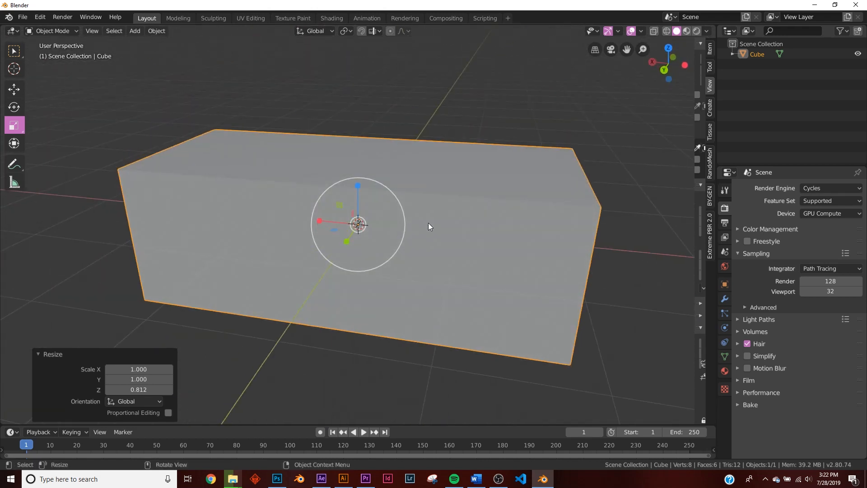
mouse_move(4, 95)
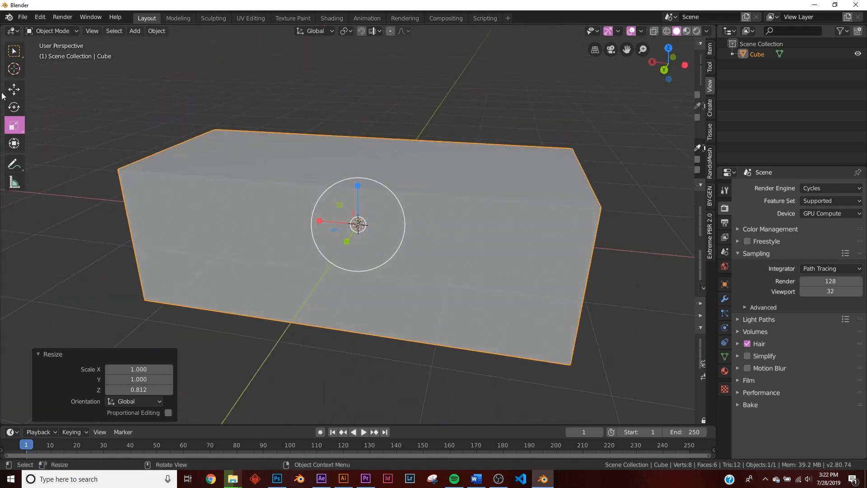
left_click(14, 89)
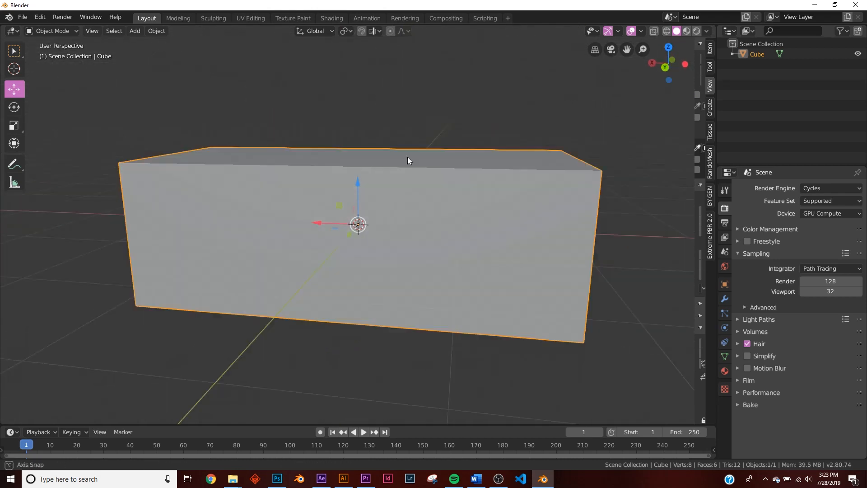
key("Tab")
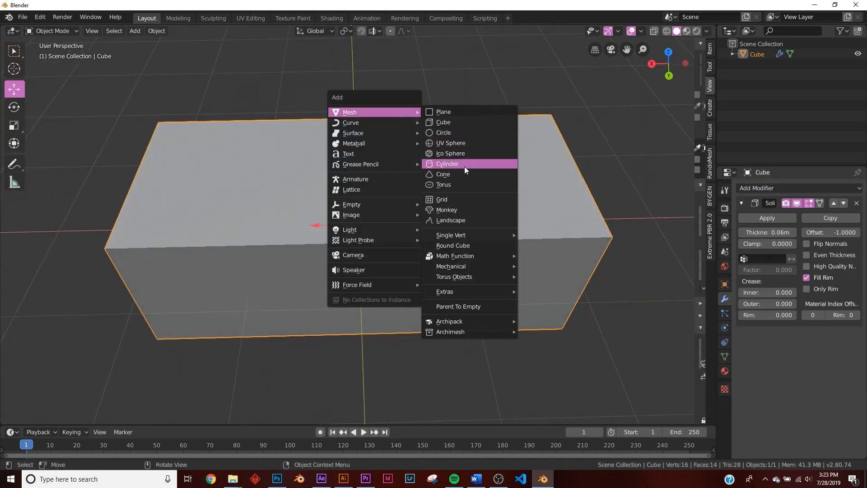
Add a cylinder, shrink it into a stud and position it on top of the brick.
left_click(447, 163)
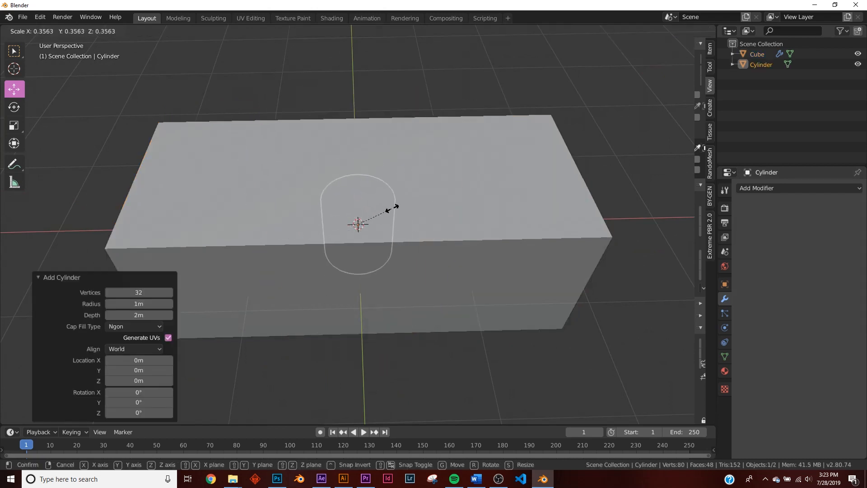
left_click(365, 203)
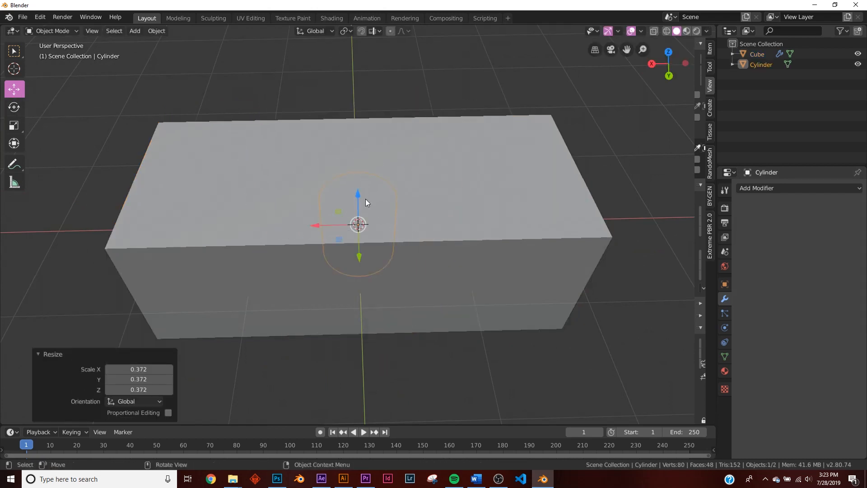
key("g")
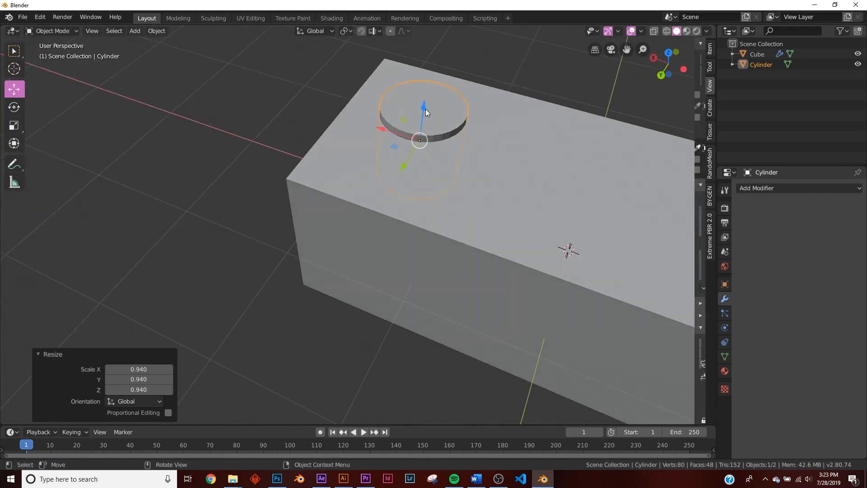
Duplicate the stud into a row and repeat it with an Array modifier of count 2.
key("s")
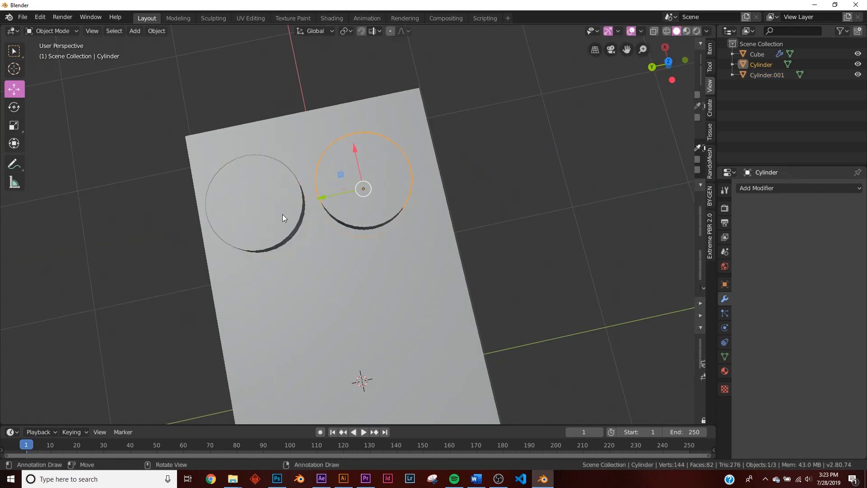
key("s")
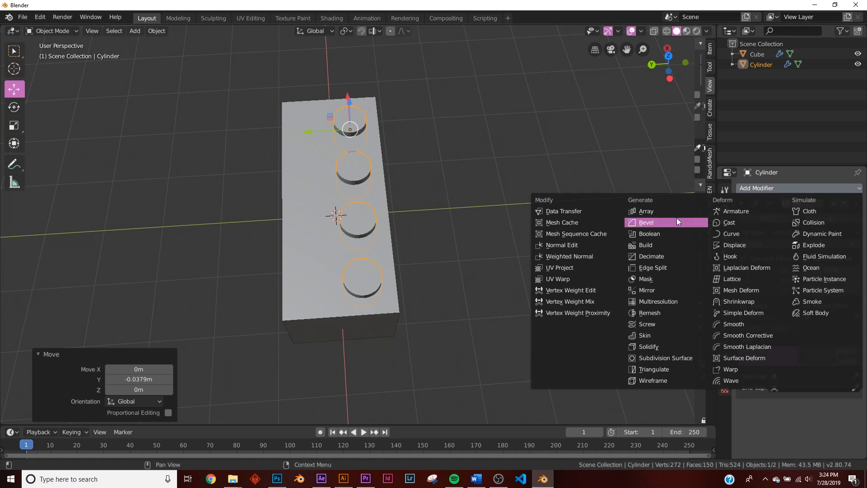
left_click(645, 211)
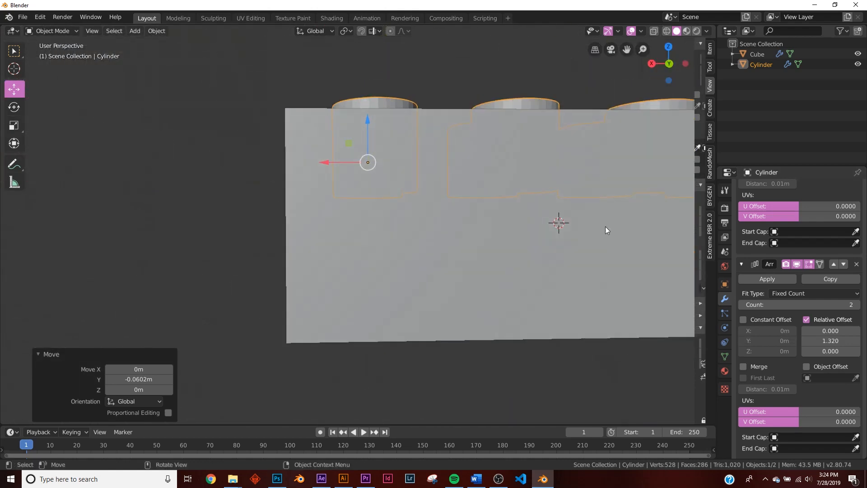
Add a support-tube cylinder under the brick and repeat it along the length with Array modifiers.
left_click(134, 31)
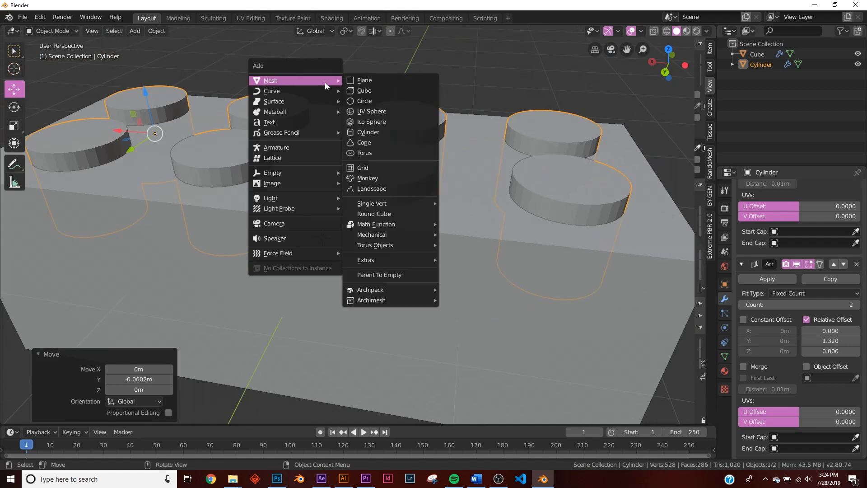
left_click(368, 132)
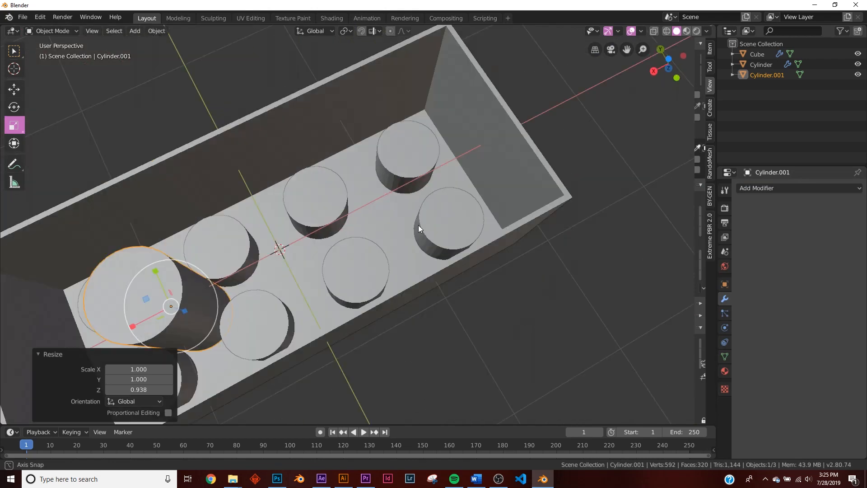
left_click(797, 188)
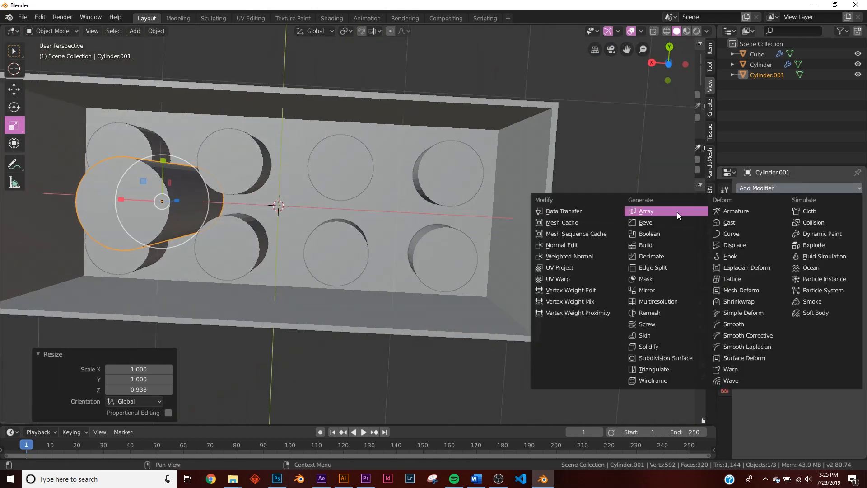
left_click(646, 210)
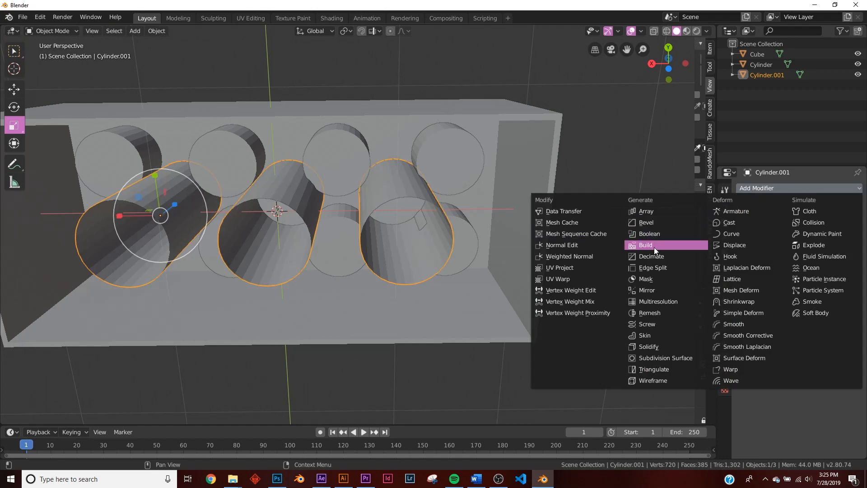
left_click(649, 346)
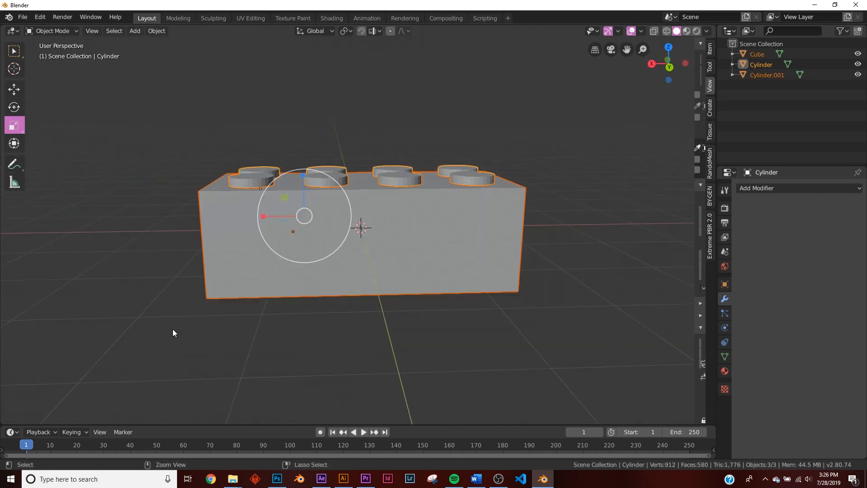
Merge the brick parts and bevel the edges with two segments limited to sharp angles.
key("Tab")
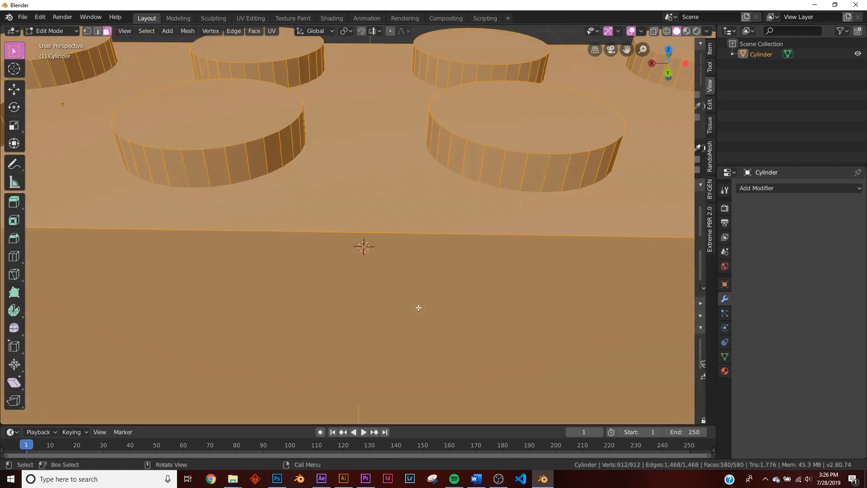
left_click(797, 188)
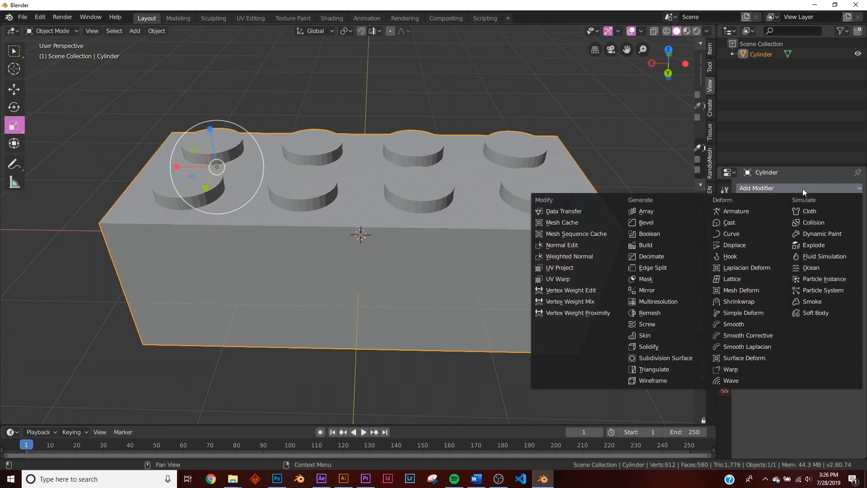
left_click(645, 222)
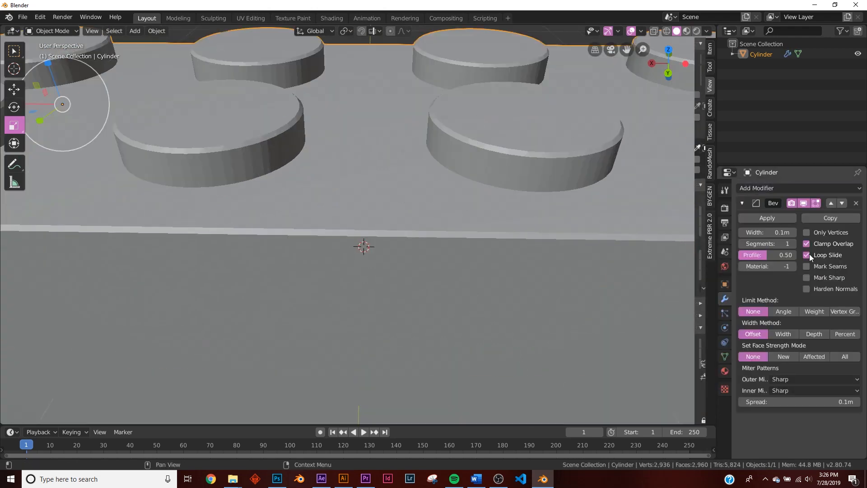
left_click(784, 312)
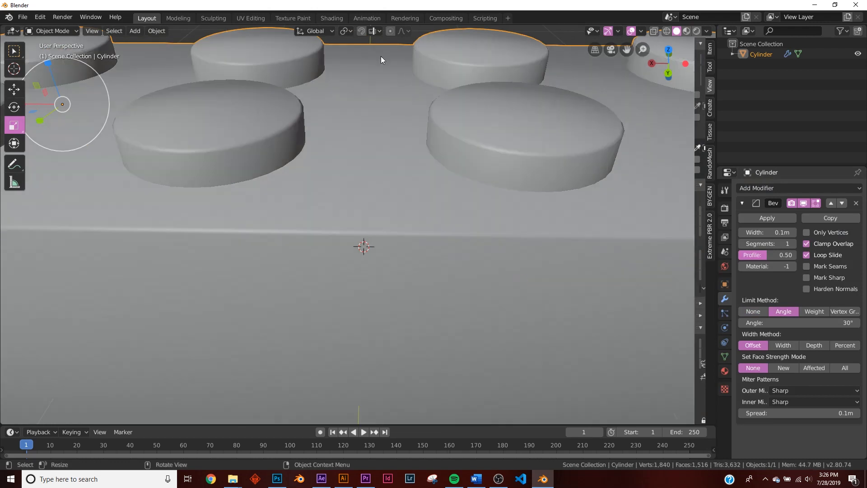
left_click(792, 243)
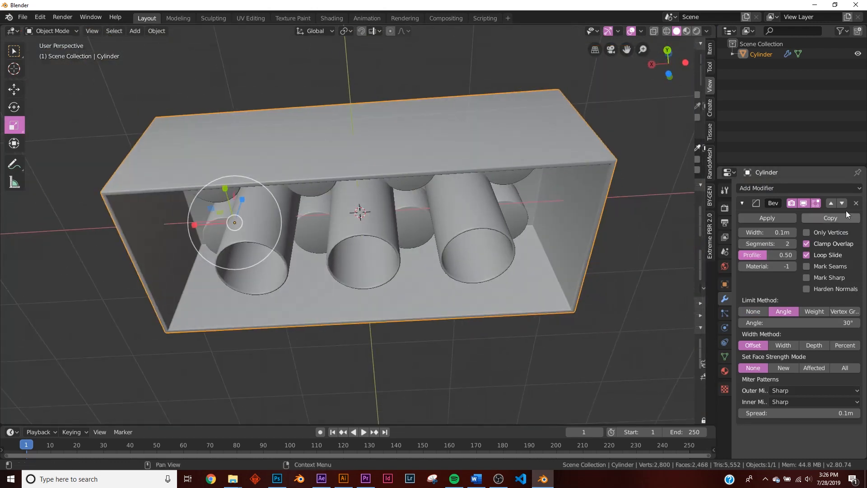
Move the merged brick 5.75 m along the X axis away from the centre.
key("Tab")
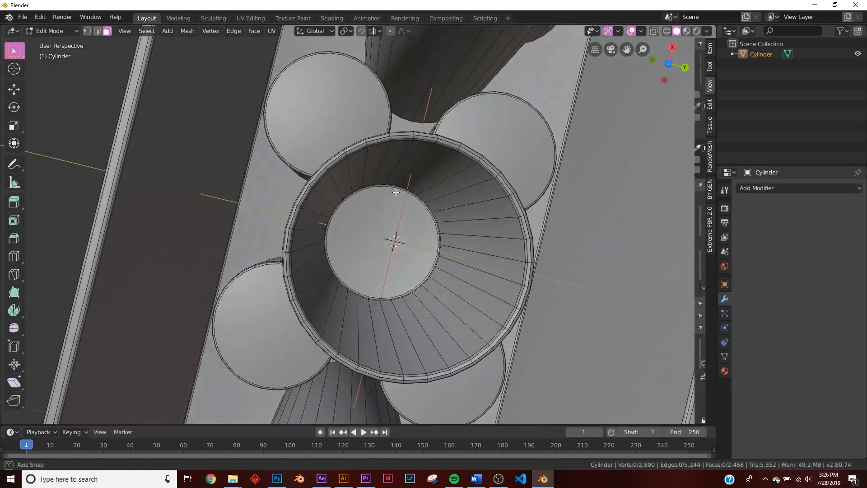
key("Tab")
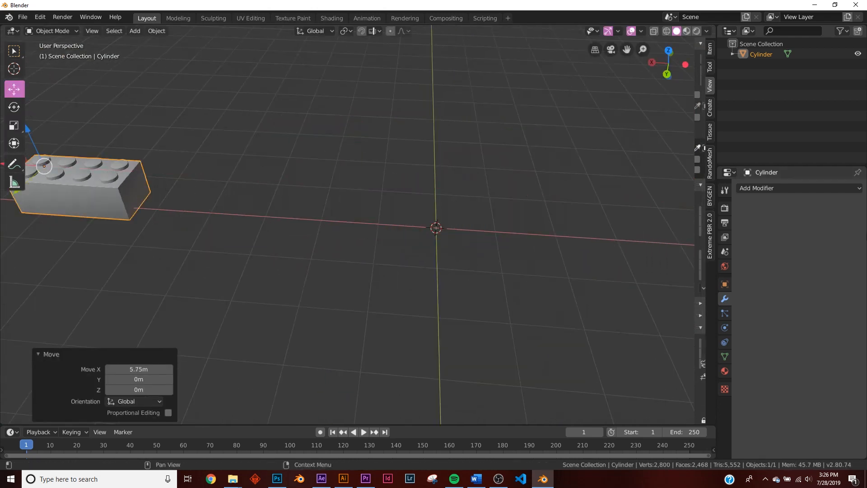
Add a UV sphere at the scene centre and give it smooth shading.
left_click(133, 31)
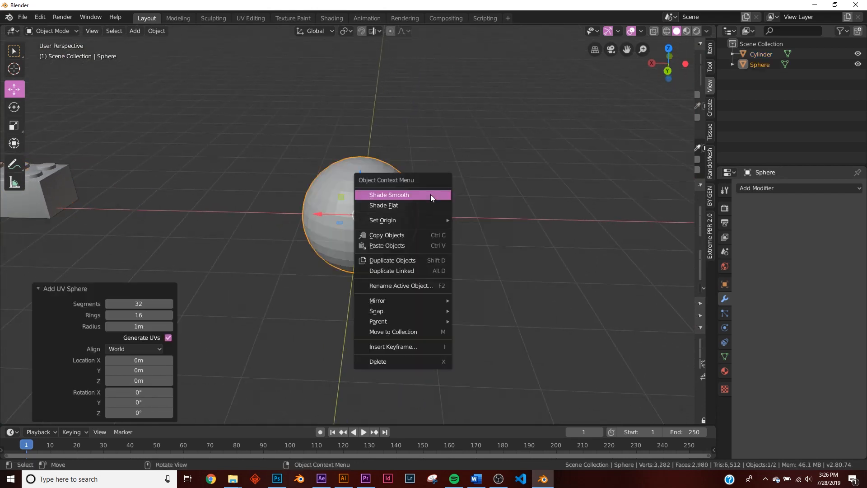
left_click(388, 195)
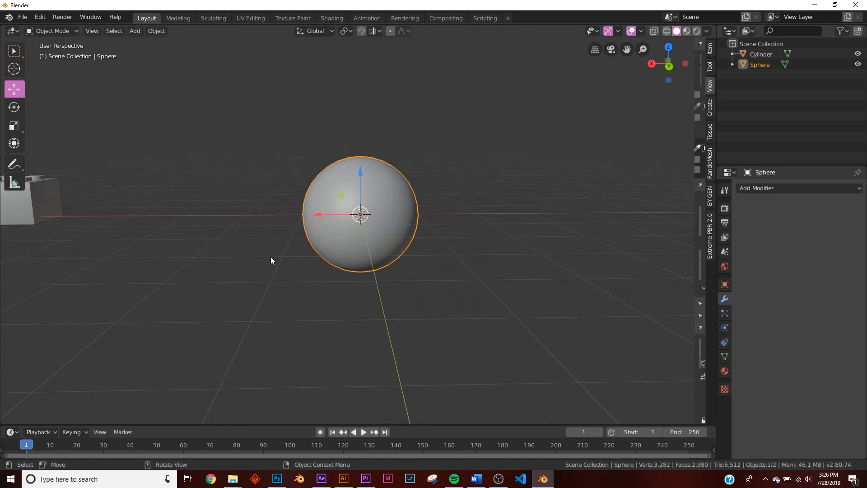
left_click(364, 432)
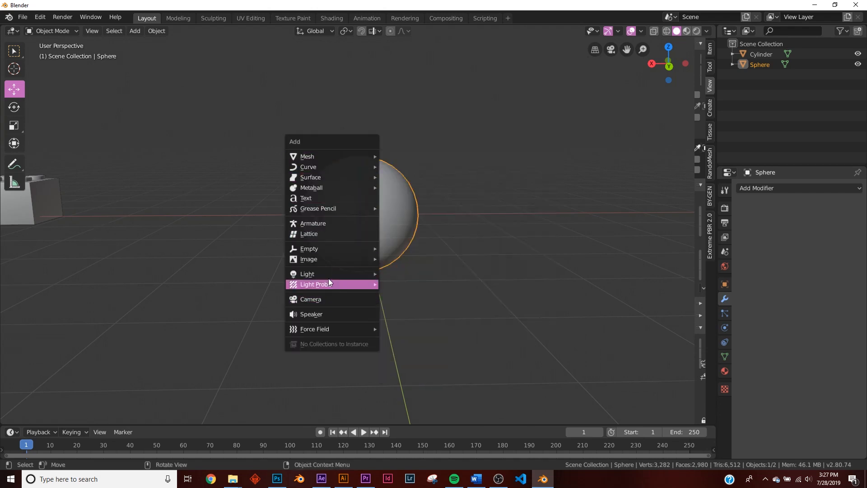
mouse_move(315, 329)
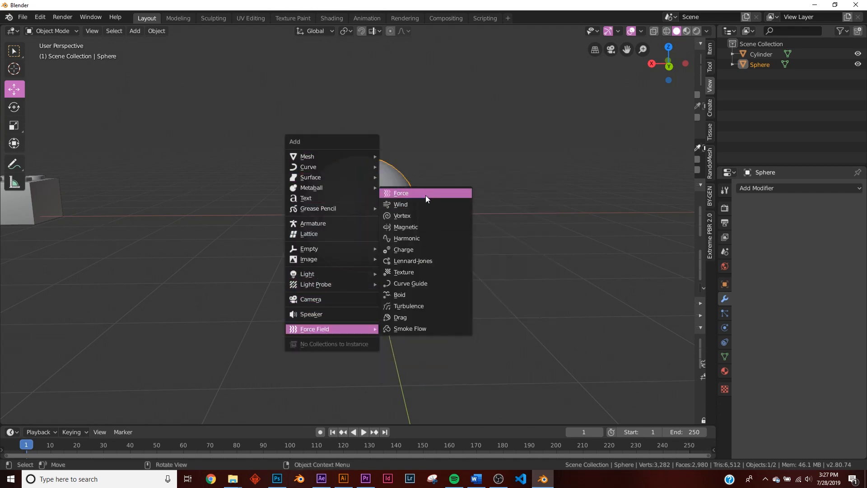
Add a Force field at the sphere's centre with Strength -1000.
left_click(401, 193)
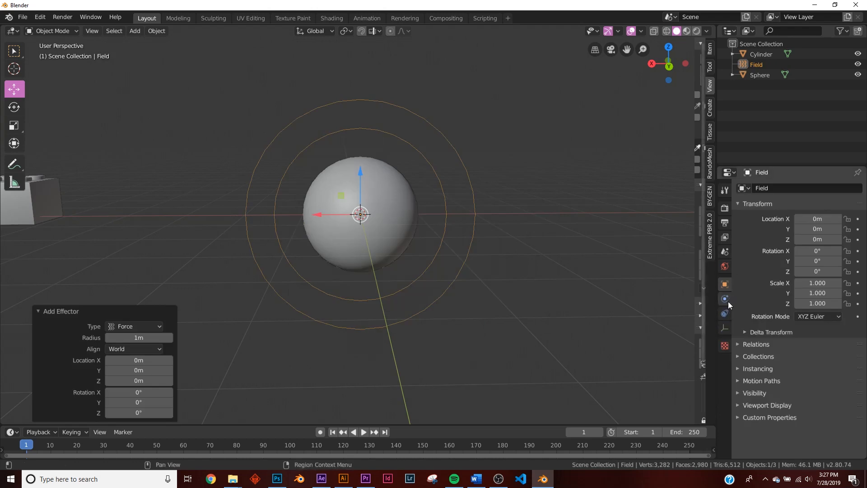
left_click(724, 298)
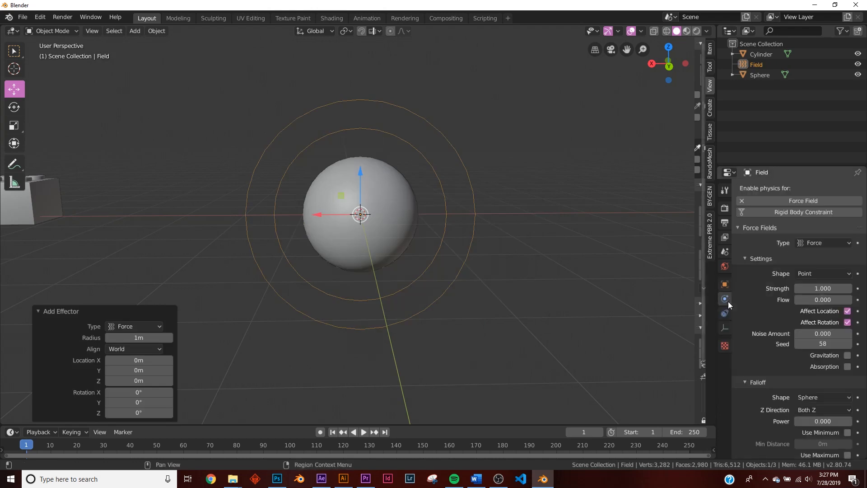
left_click(823, 288)
type("-1000.000")
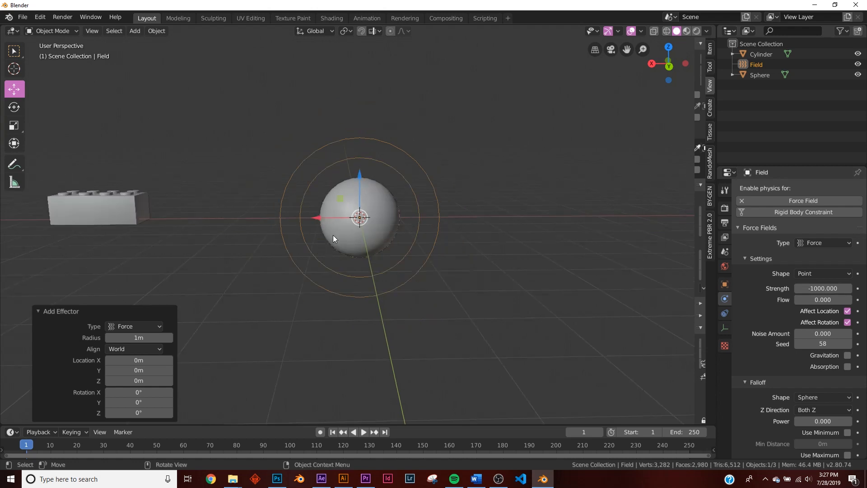
left_click(363, 431)
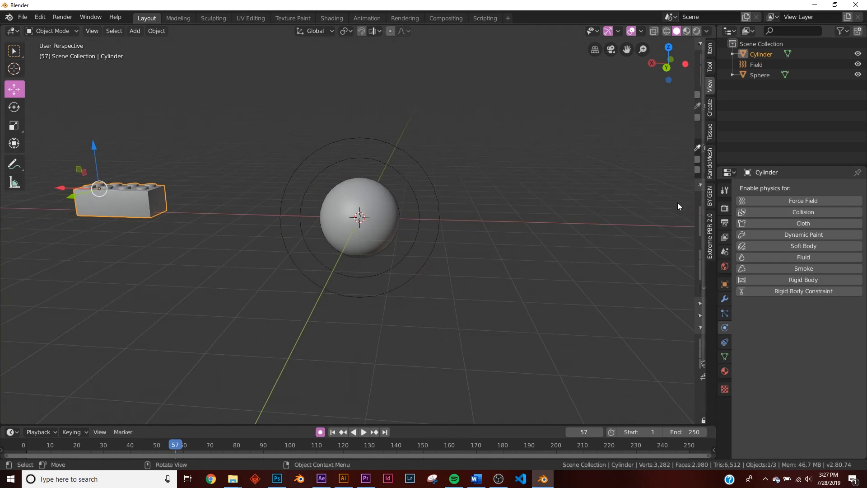
mouse_move(803, 291)
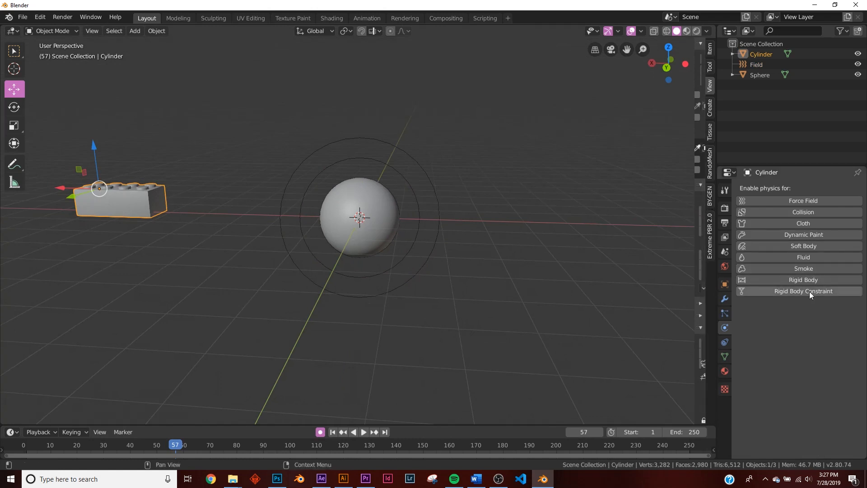
Make the brick a rigid body and the sphere a rigid body with Sphere collision shape.
left_click(803, 279)
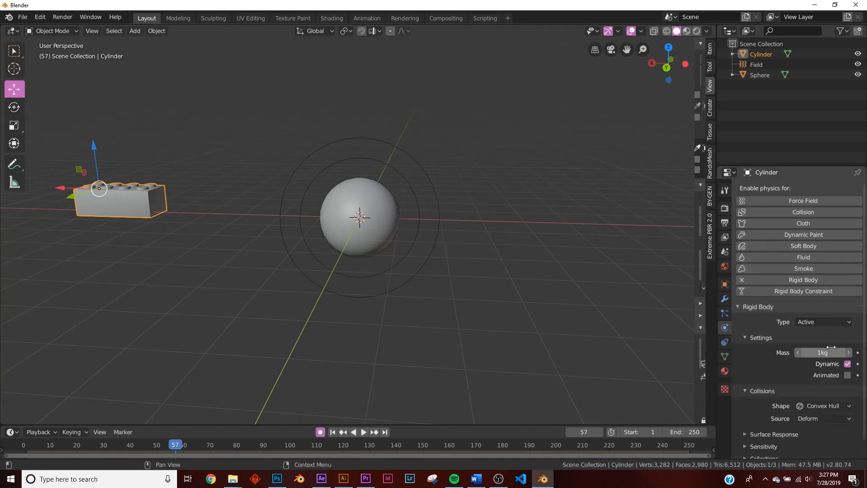
scroll("down", 3)
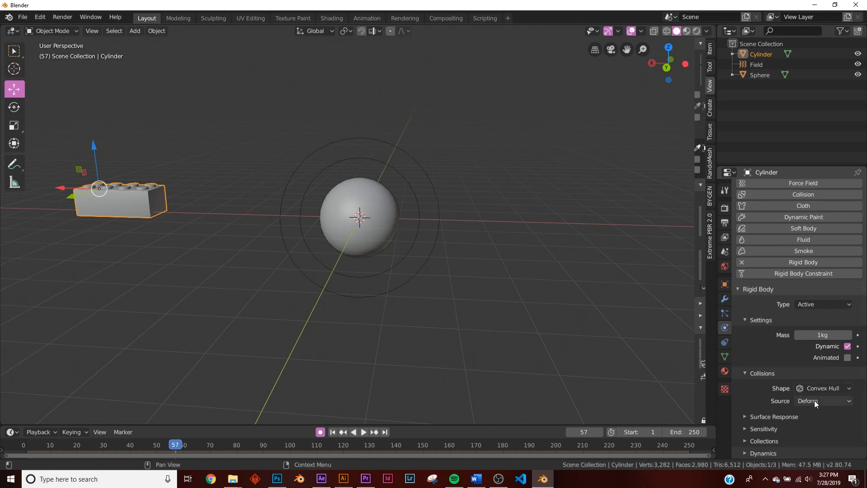
left_click(824, 388)
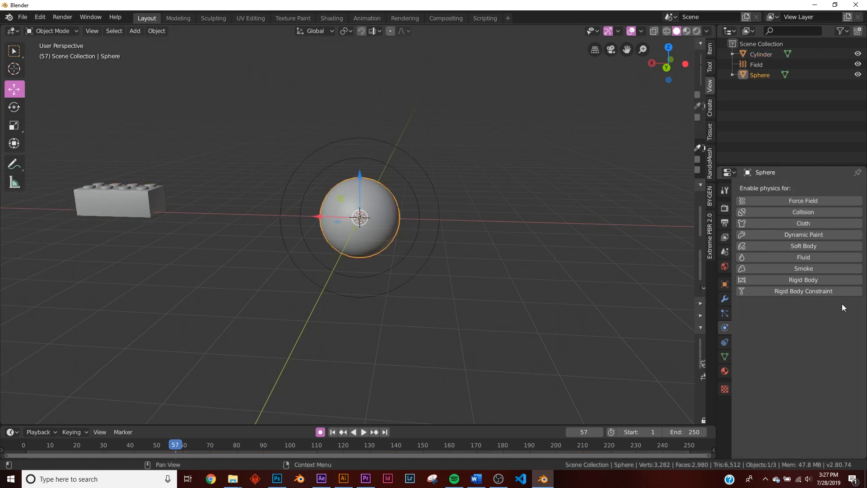
left_click(802, 279)
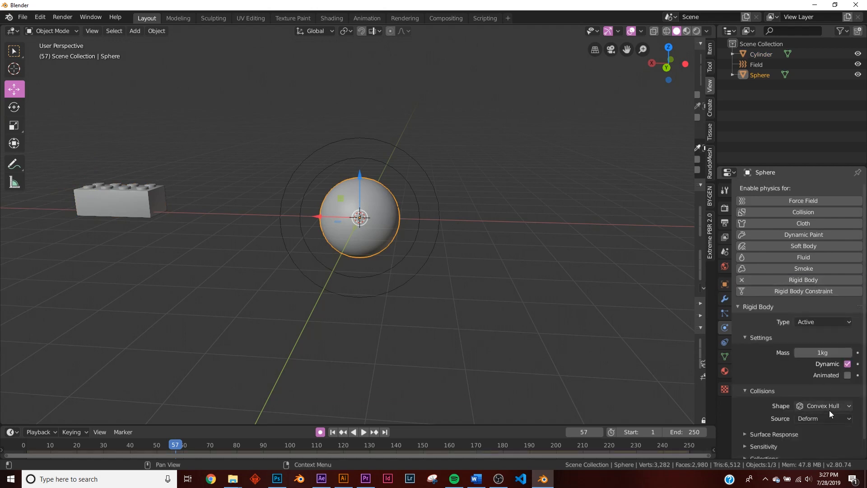
left_click(822, 405)
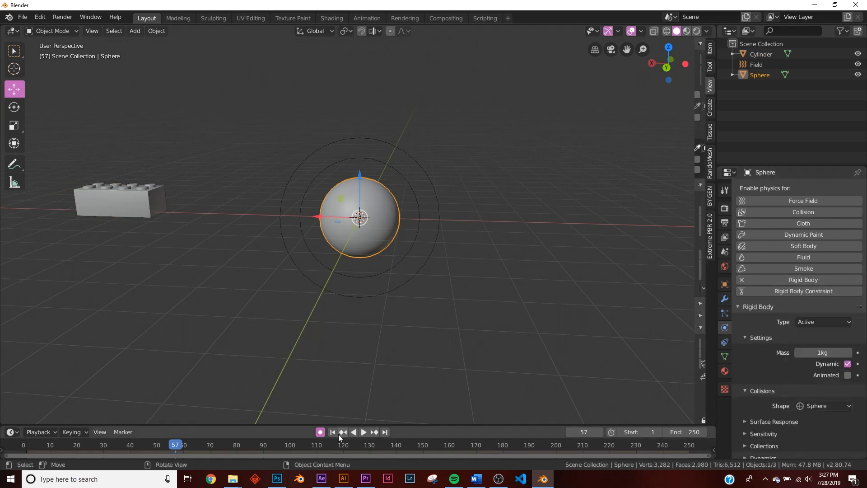
Test the simulation, untick Dynamic so the sphere stays fixed, and replay to verify.
left_click(363, 432)
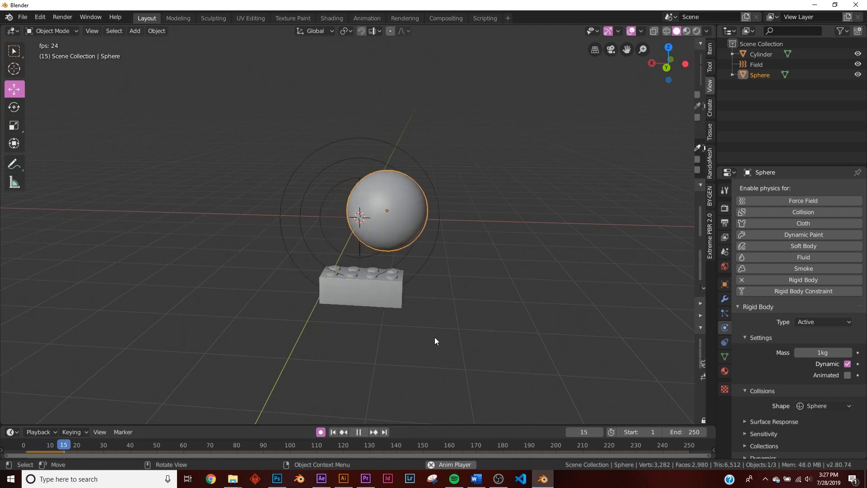
left_click(358, 431)
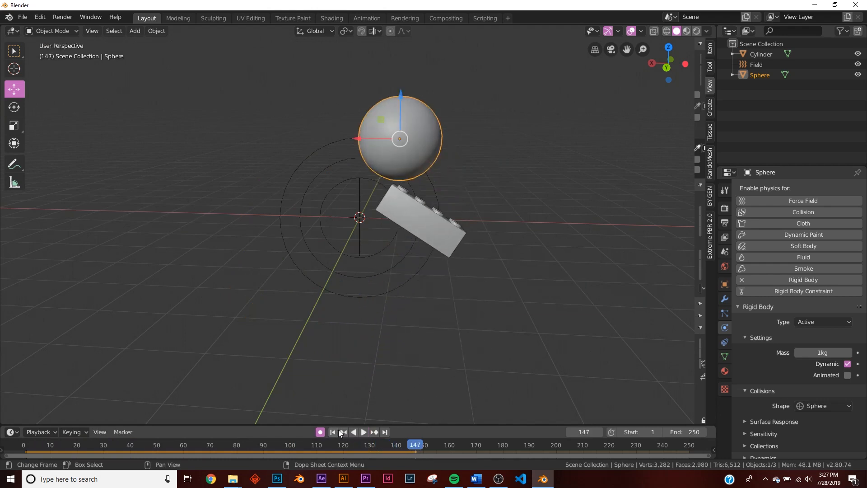
left_click(332, 432)
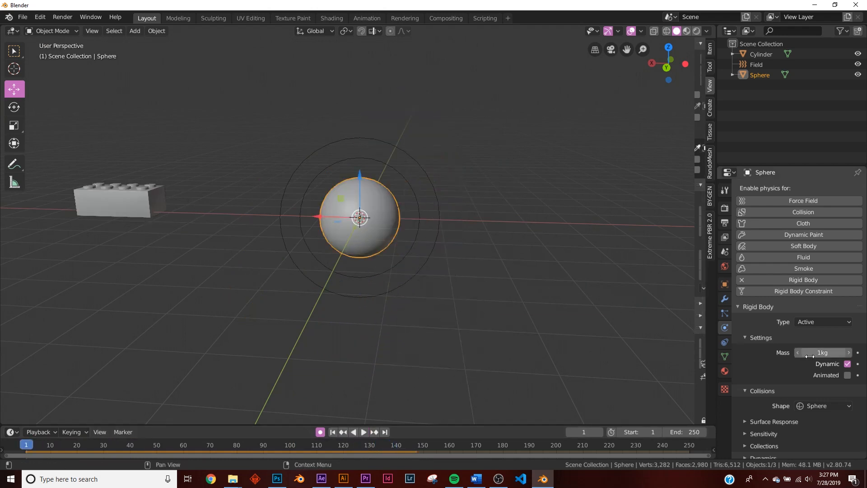
left_click(354, 432)
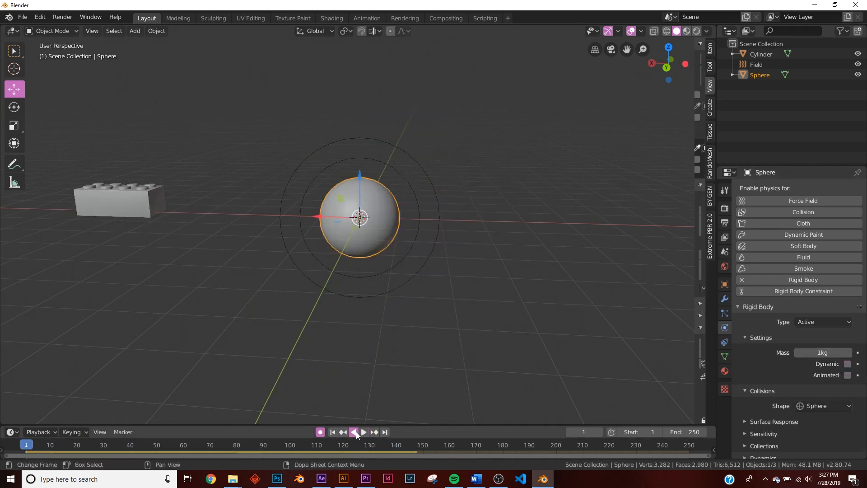
left_click(363, 431)
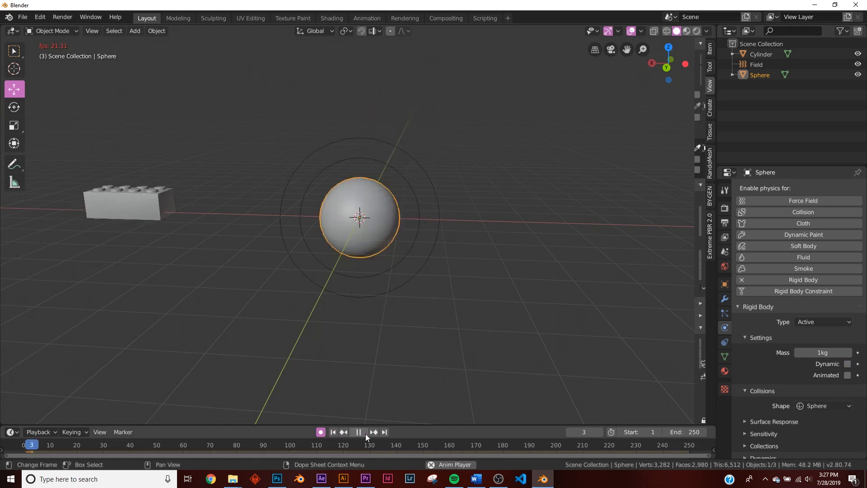
left_click(357, 432)
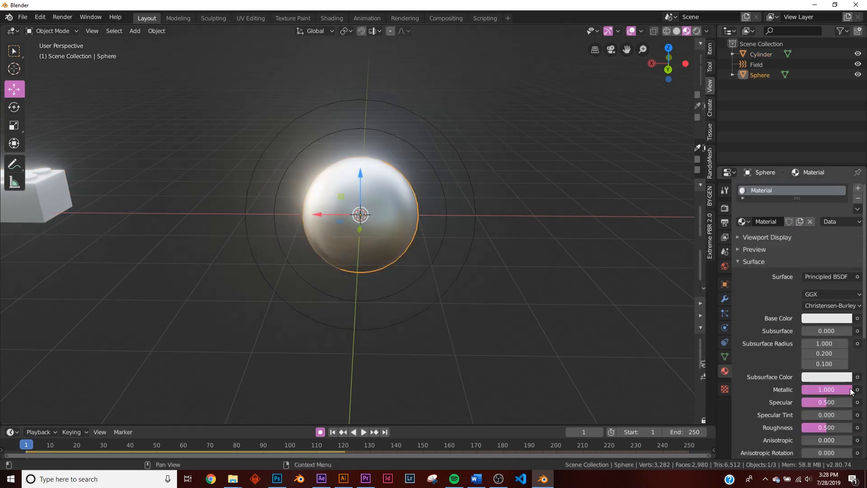
Set the sphere's material Metallic to 1 and switch the viewport to rendered shading.
left_click(826, 318)
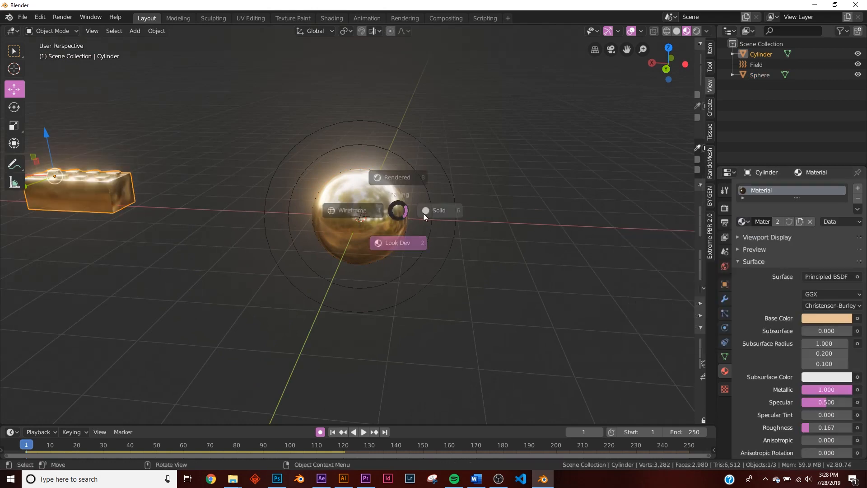
left_click(439, 210)
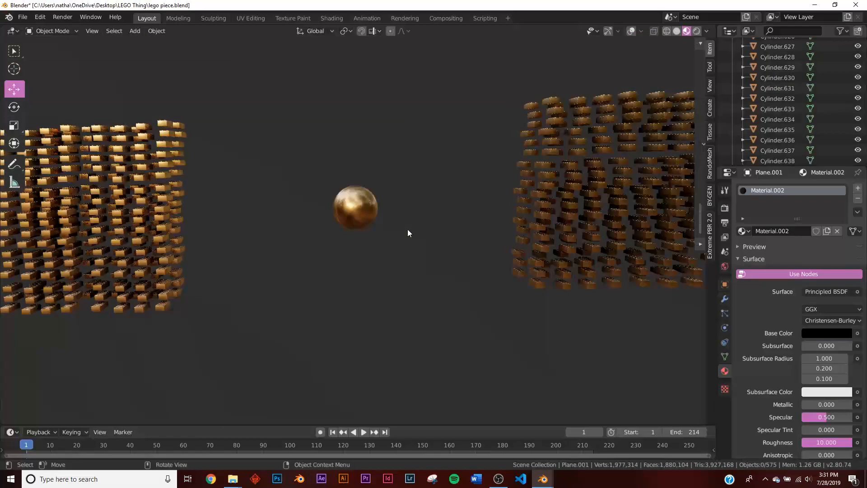
Play until the gold bricks form a ball around frame 122, then return to frame one.
left_click(363, 432)
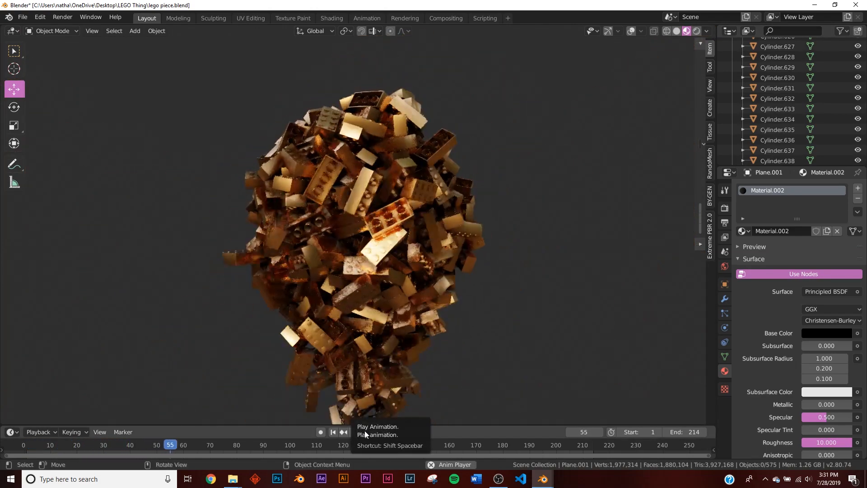
left_click(320, 432)
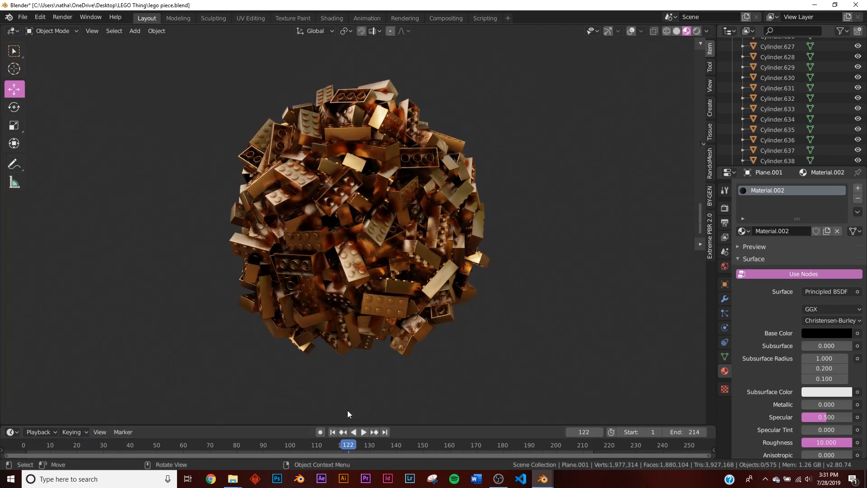
mouse_move(534, 437)
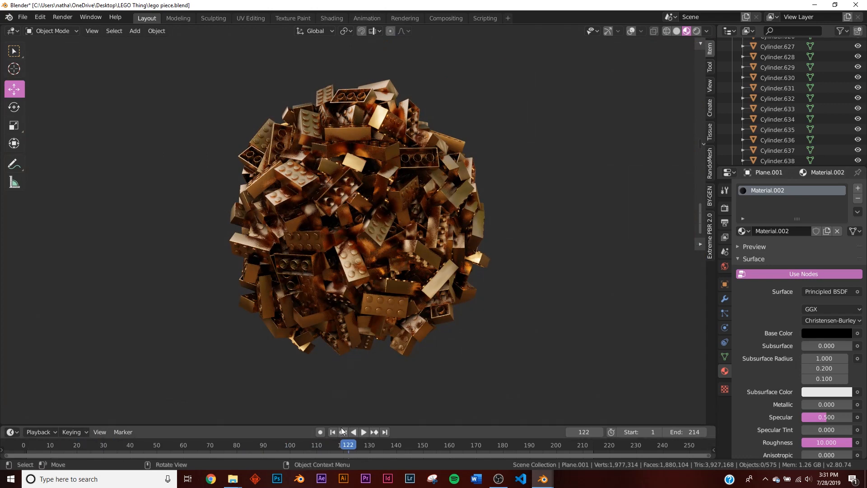
left_click(333, 431)
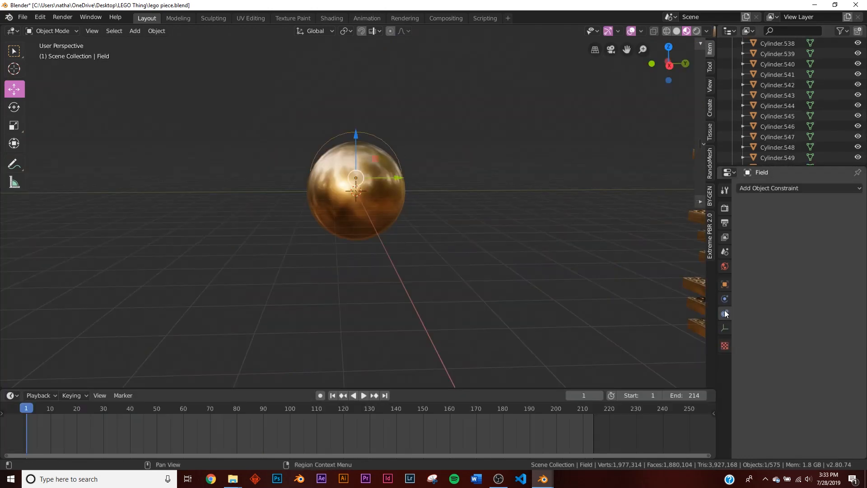
Play to frame 100 and keyframe the force field Strength at -1000 there.
left_click(725, 299)
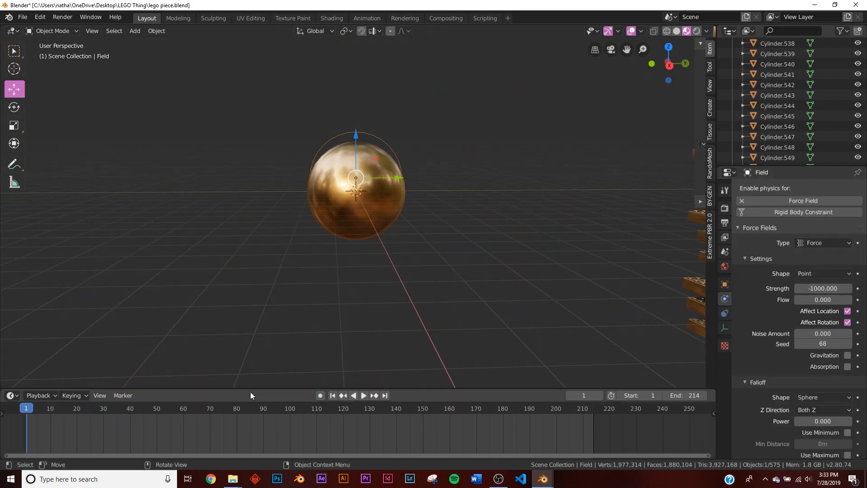
left_click(364, 395)
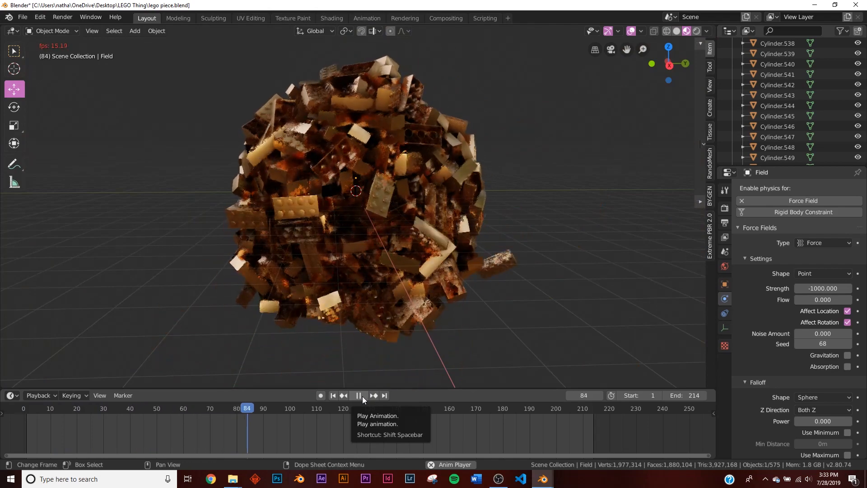
left_click(358, 395)
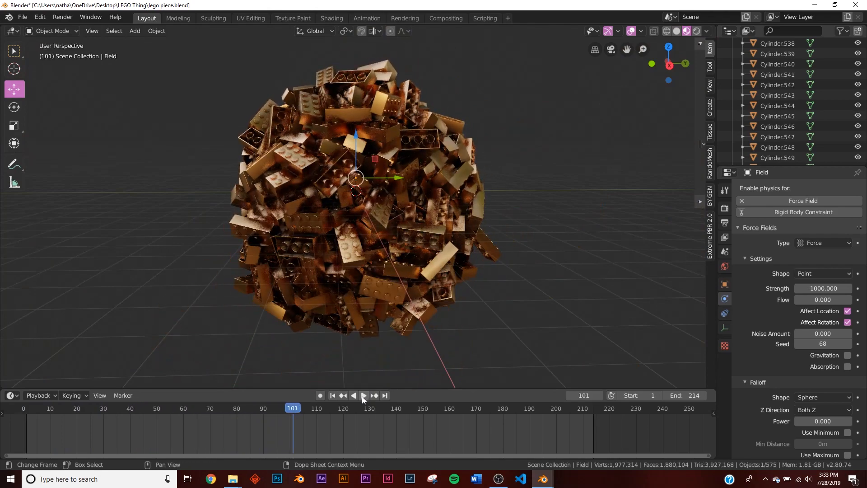
left_click(353, 397)
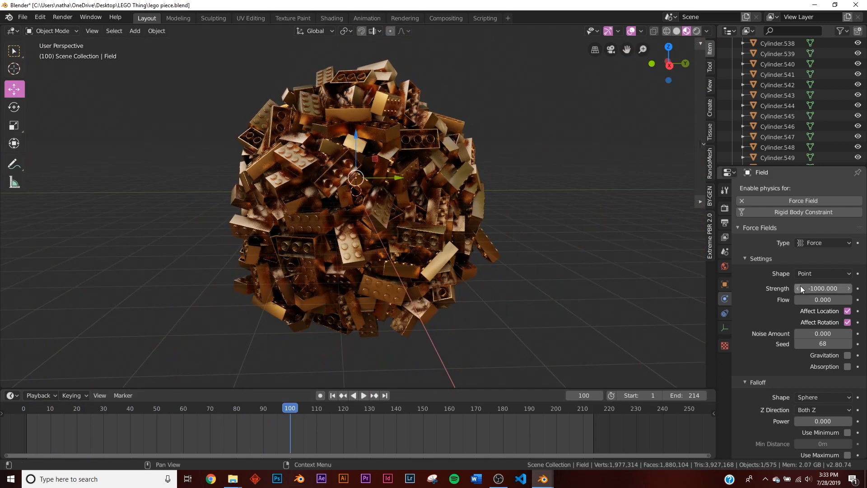
left_click(823, 288)
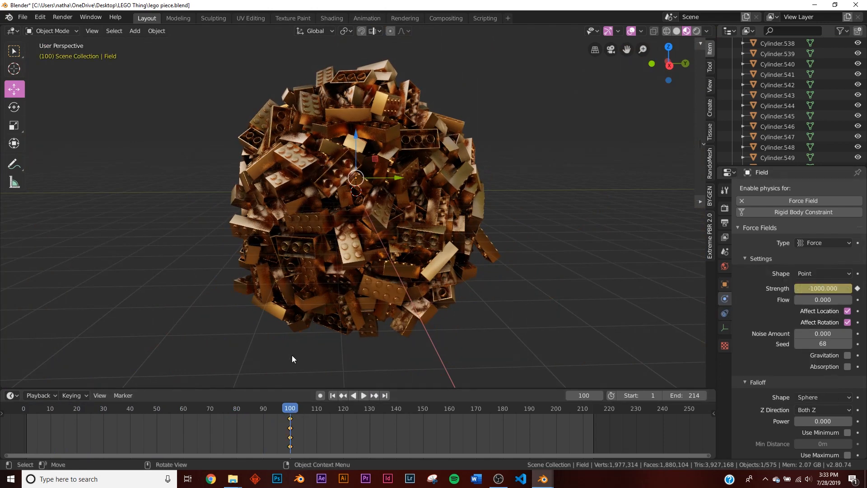
Keyframe Strength 0 at frame 130 so the pull stops, then return to frame 1.
left_click(363, 395)
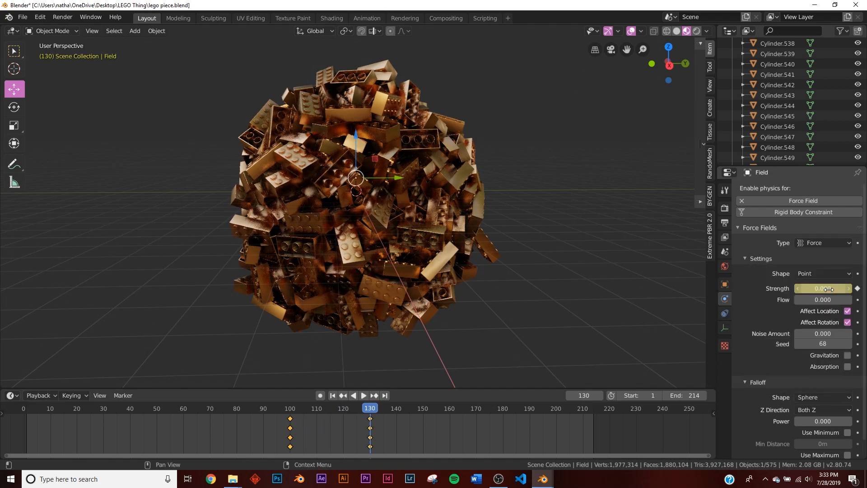
left_click(332, 394)
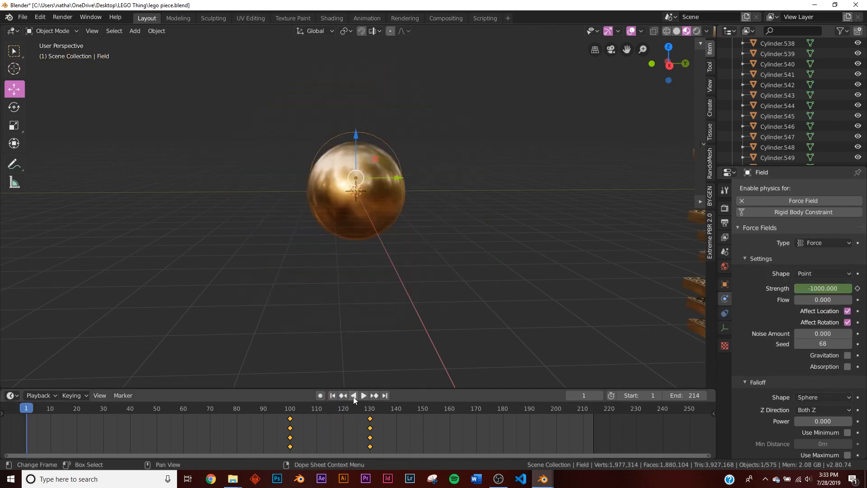
left_click(363, 394)
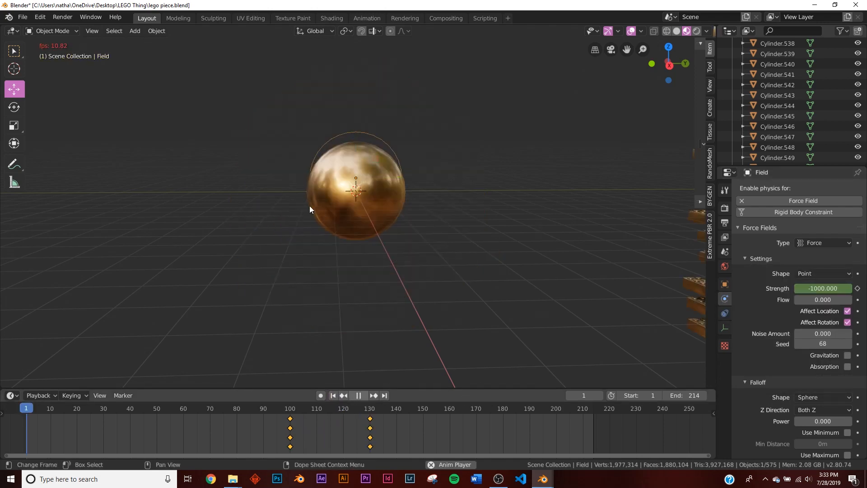
left_click(357, 398)
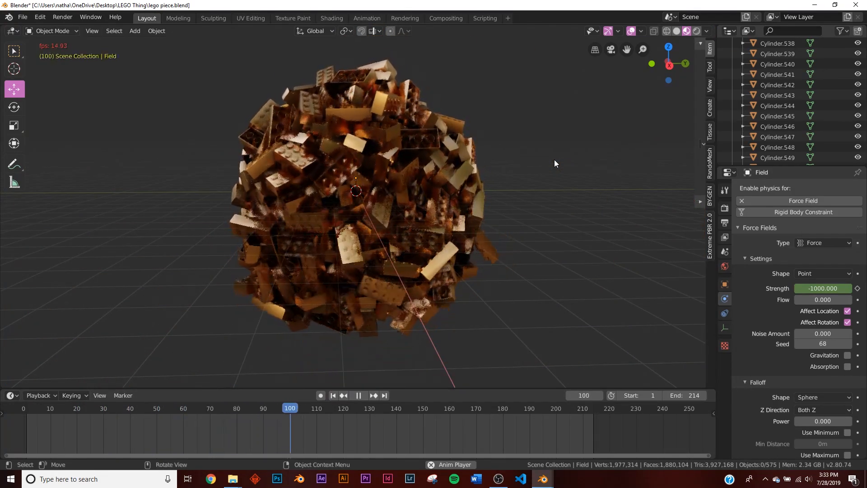
left_click(357, 394)
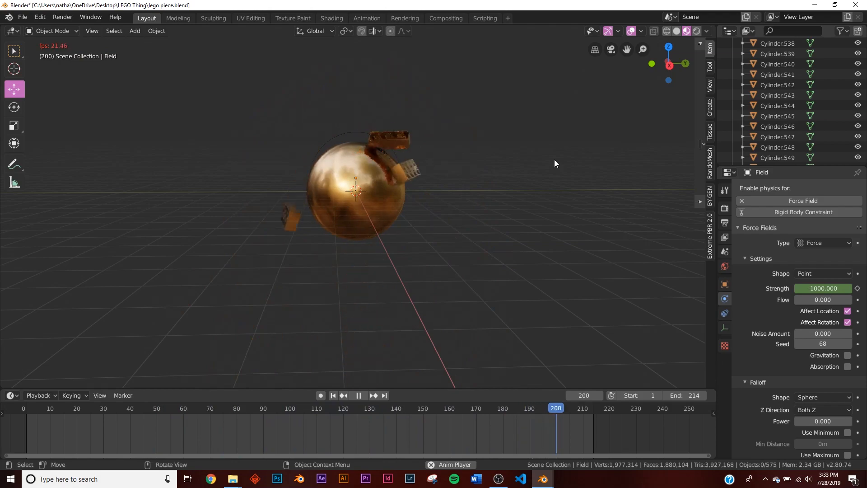
left_click(359, 394)
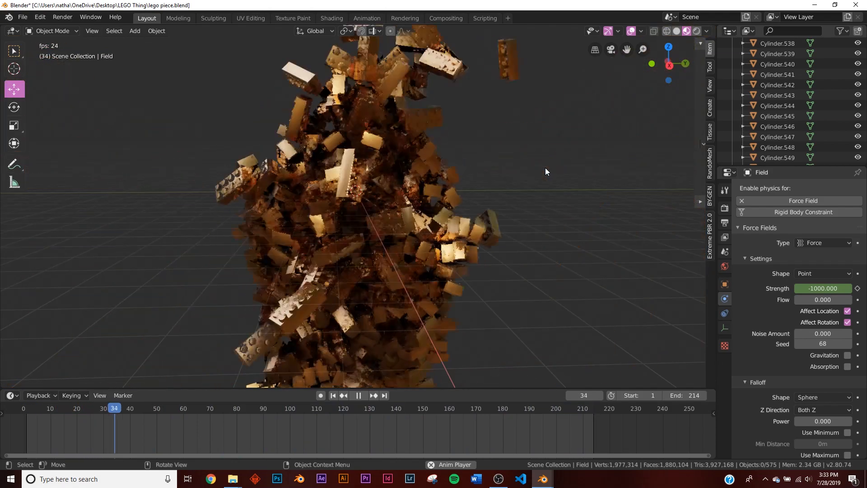
left_click(357, 394)
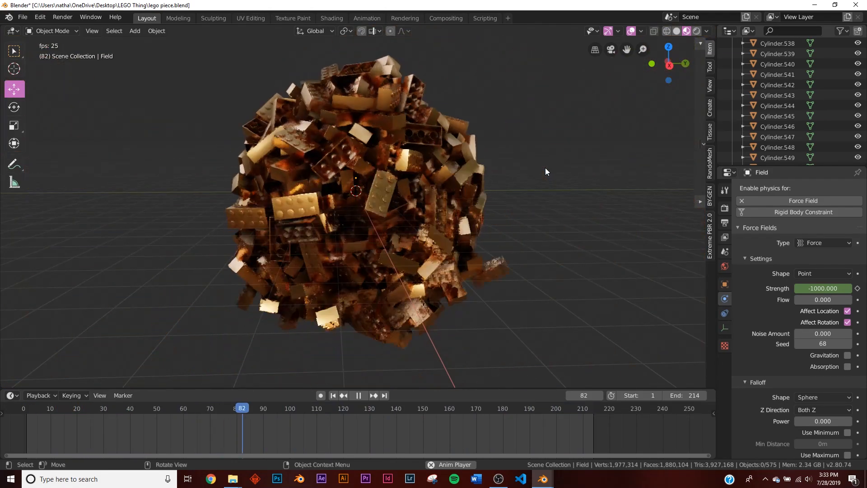
left_click(357, 395)
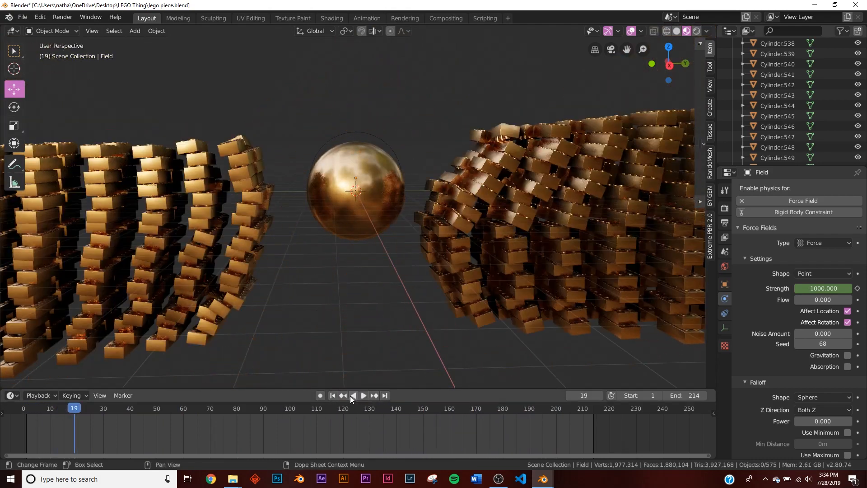
Point the render output path at a Desktop file named lego now in Output Properties.
left_click(332, 397)
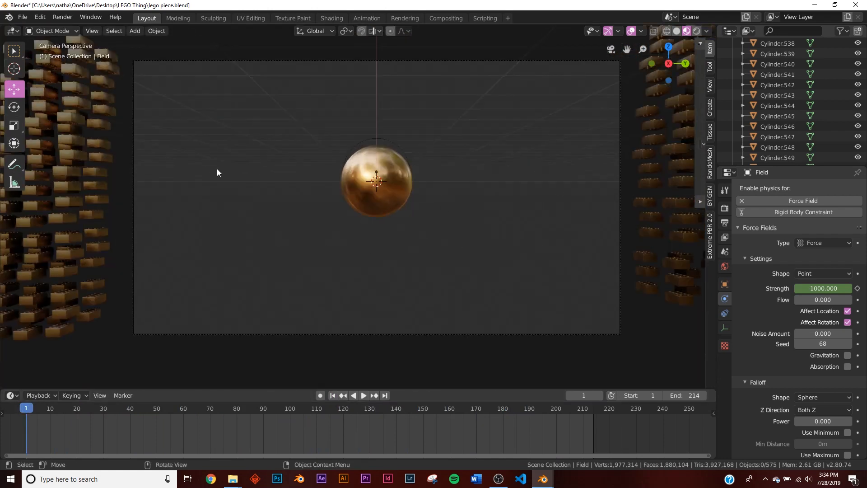
mouse_move(264, 92)
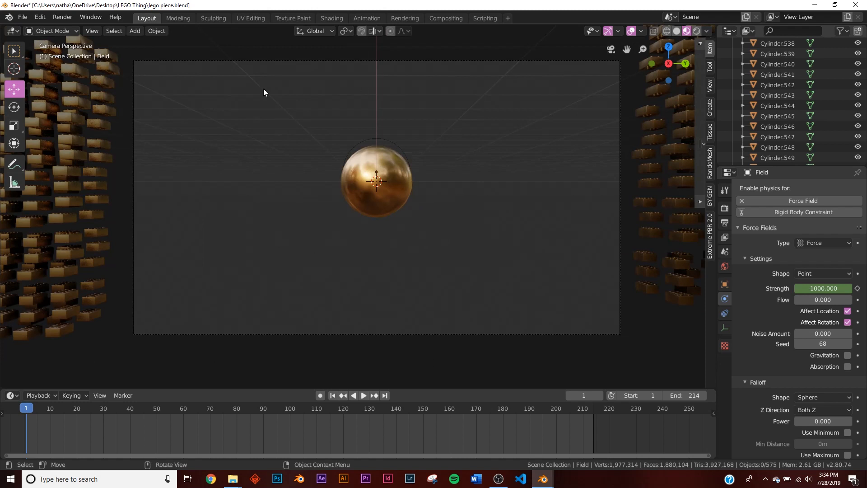
left_click(724, 208)
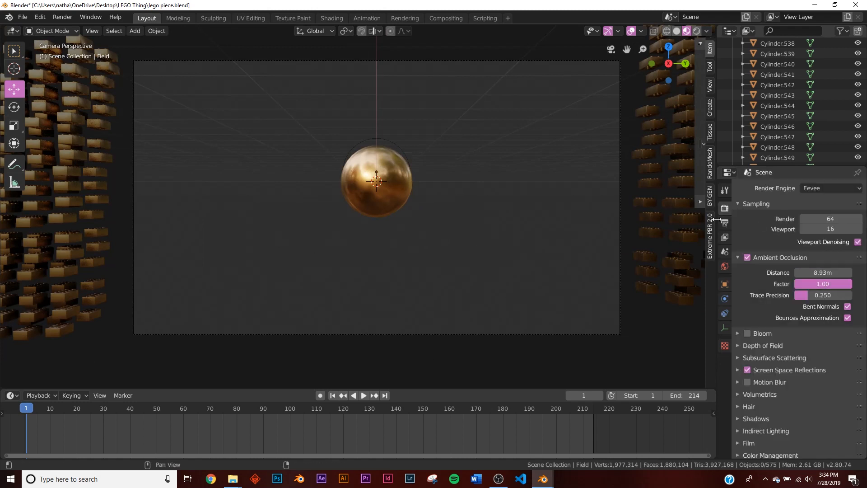
left_click(724, 222)
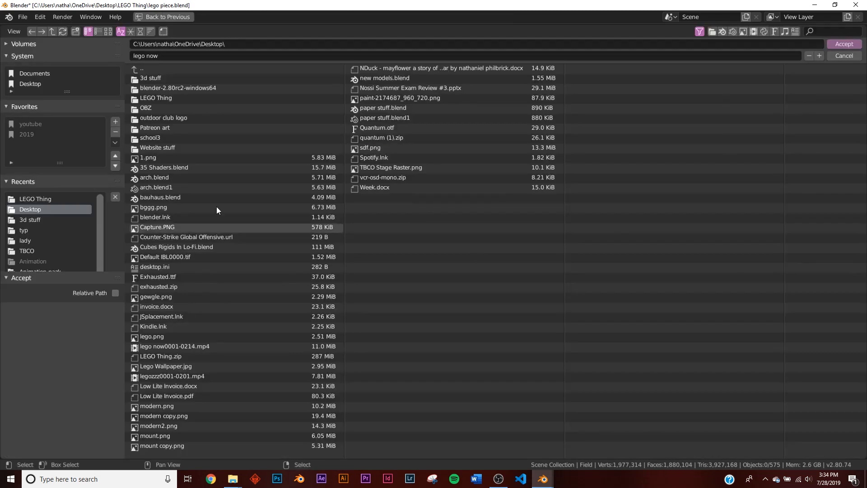
left_click(844, 55)
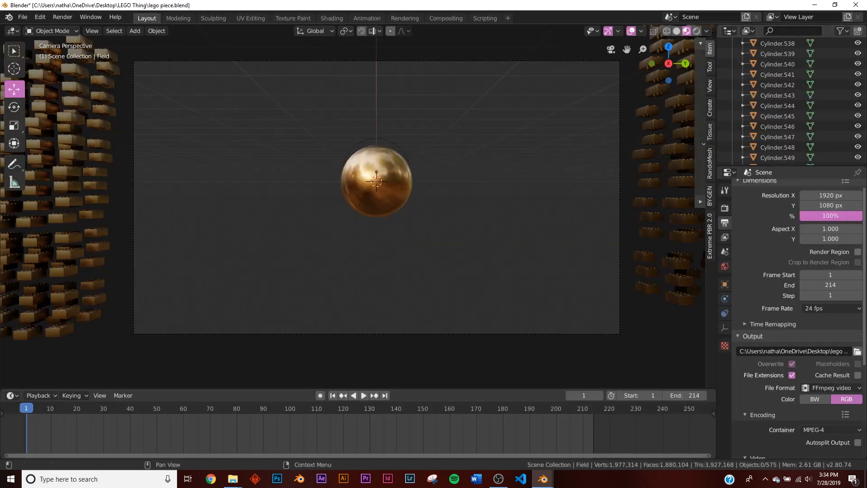
Set the encoding container to MPEG-4 with H.264 codec at High output quality.
left_click(830, 388)
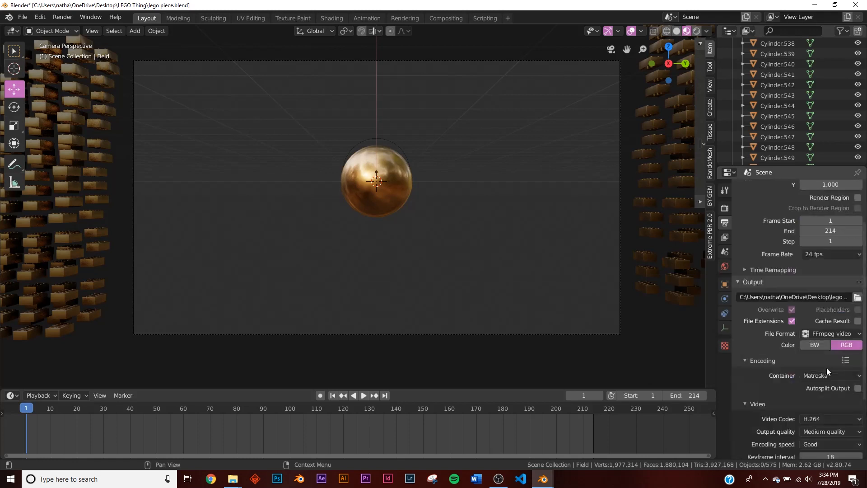
left_click(830, 339)
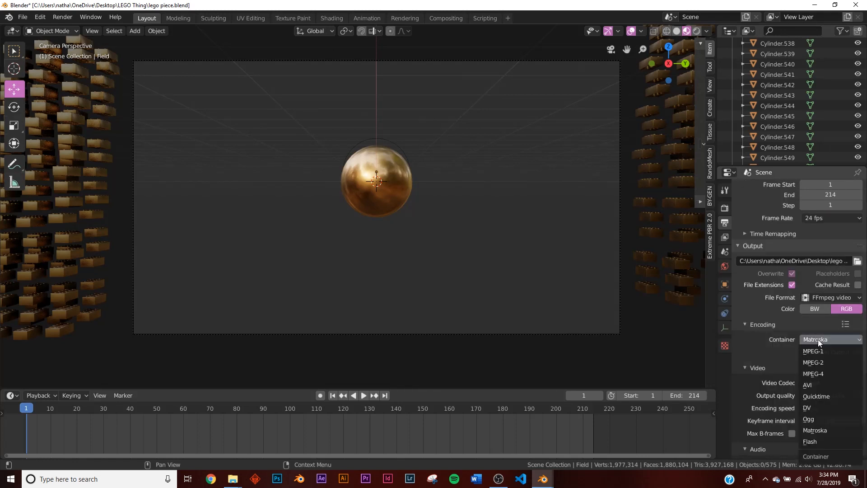
left_click(813, 373)
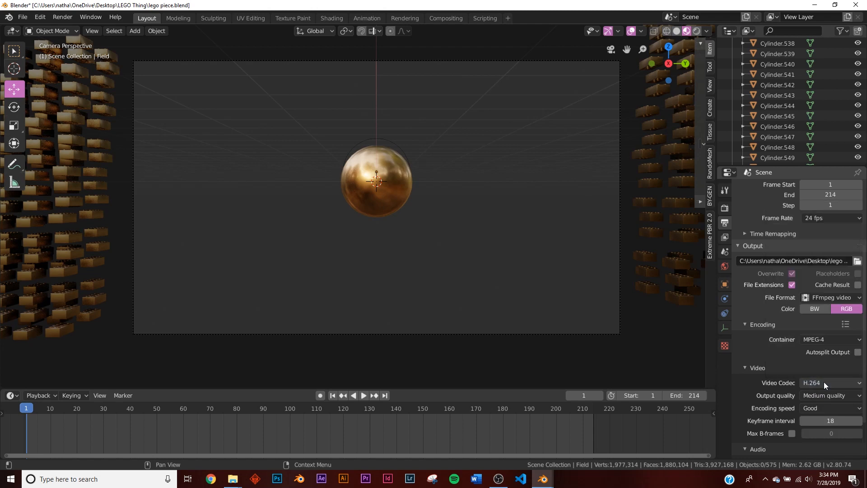
left_click(828, 395)
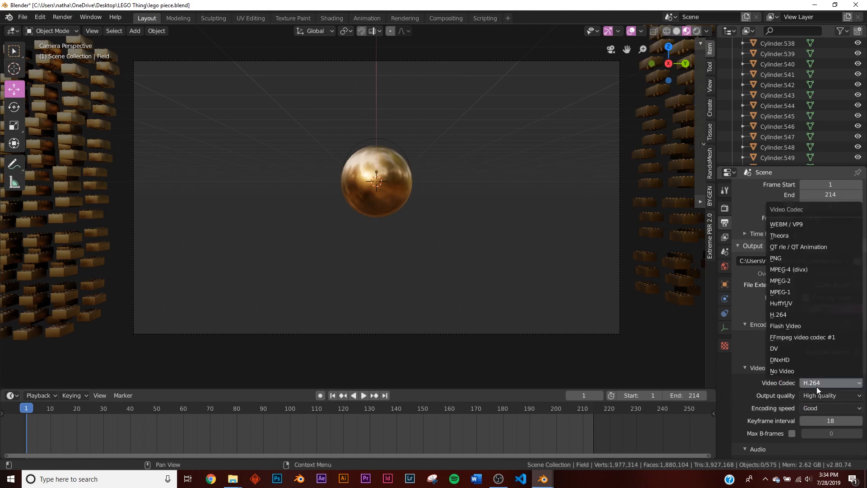
left_click(778, 315)
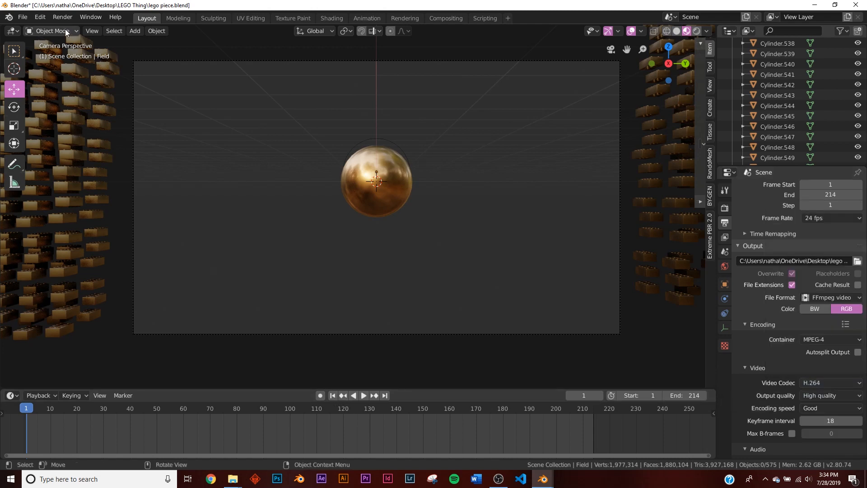
left_click(63, 16)
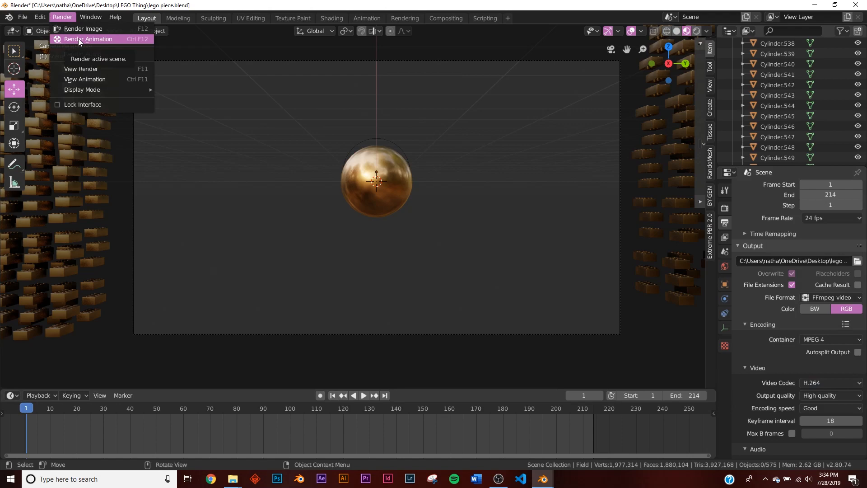
left_click(85, 80)
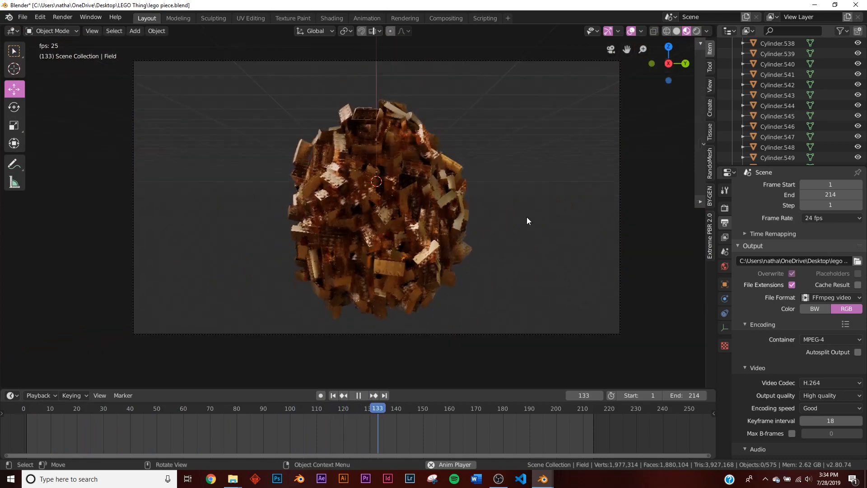
left_click(358, 395)
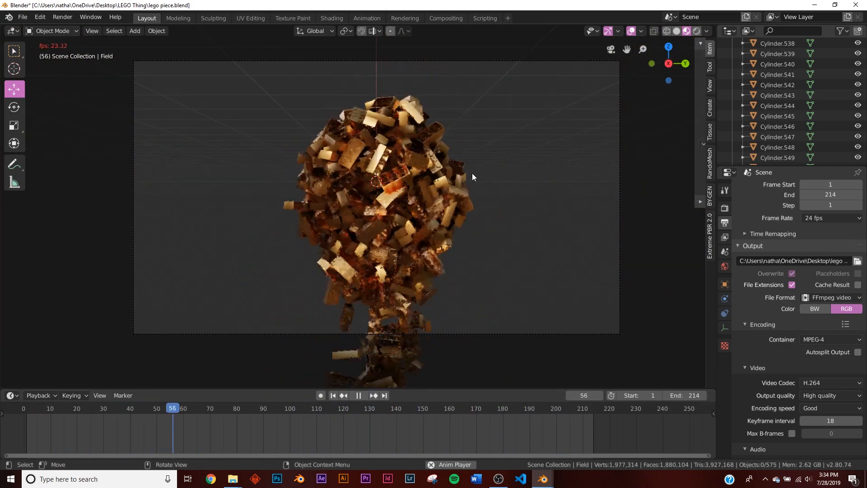
left_click(358, 394)
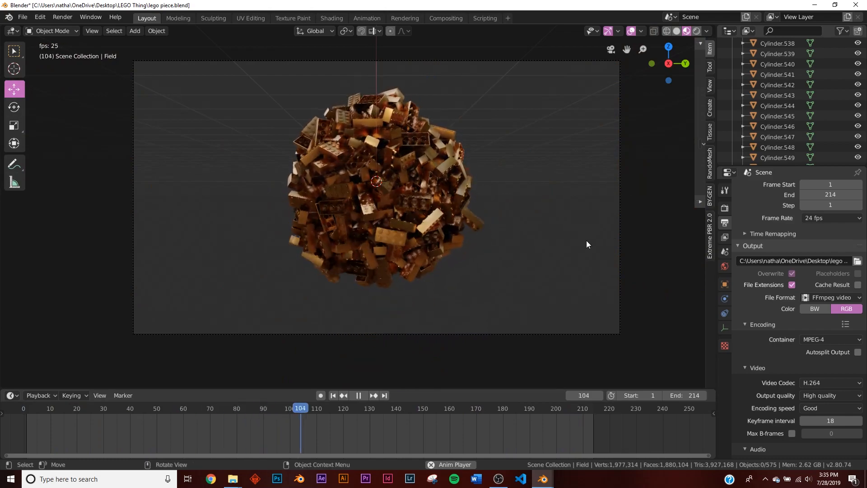